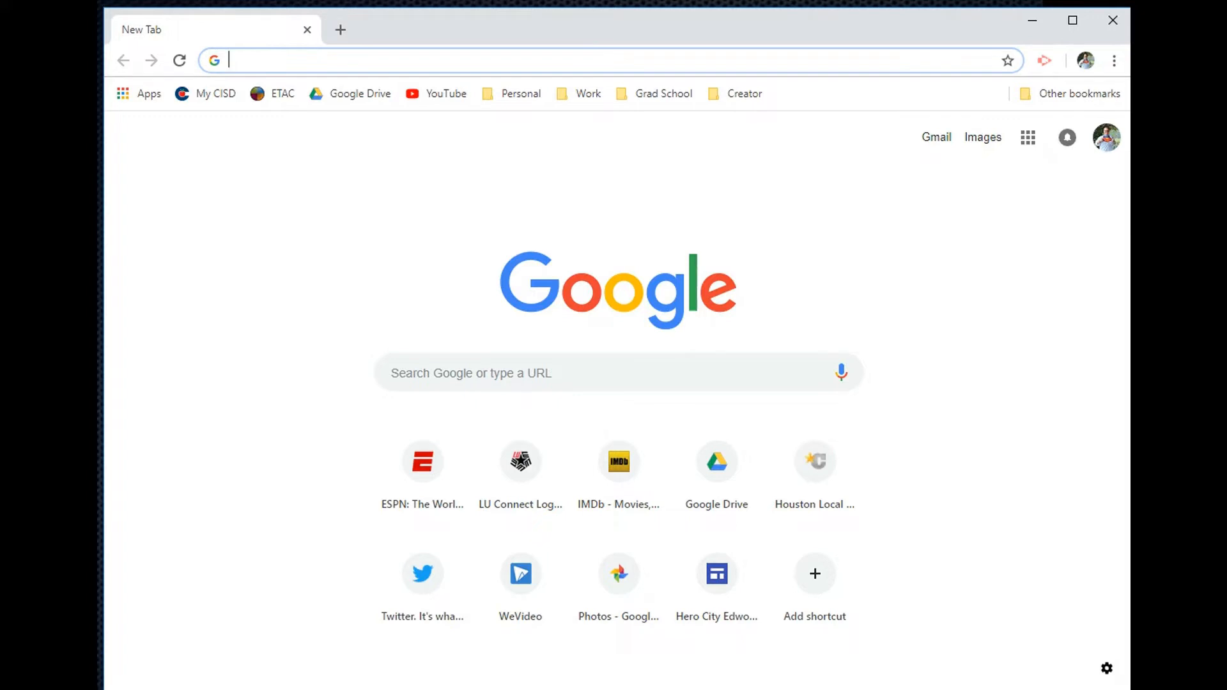
Step: Search Google for 'stop motion animator', view its Web Store page, then show Chrome's installed apps
click(617, 372)
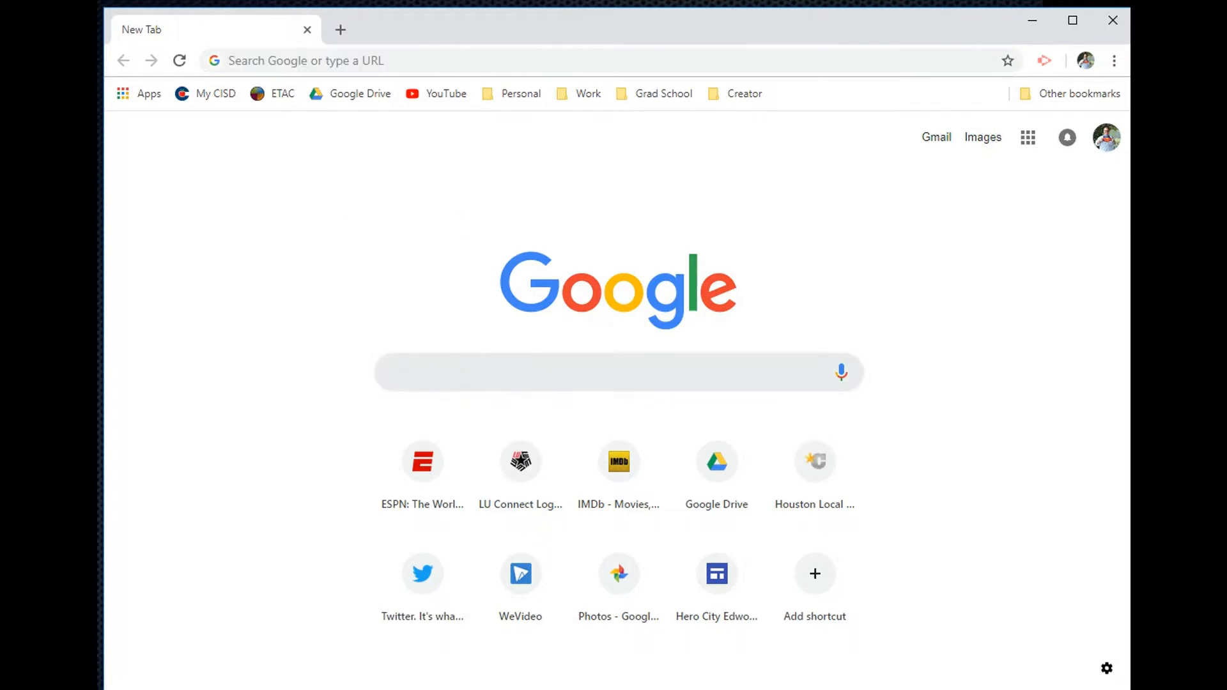
text(stop motion animator)
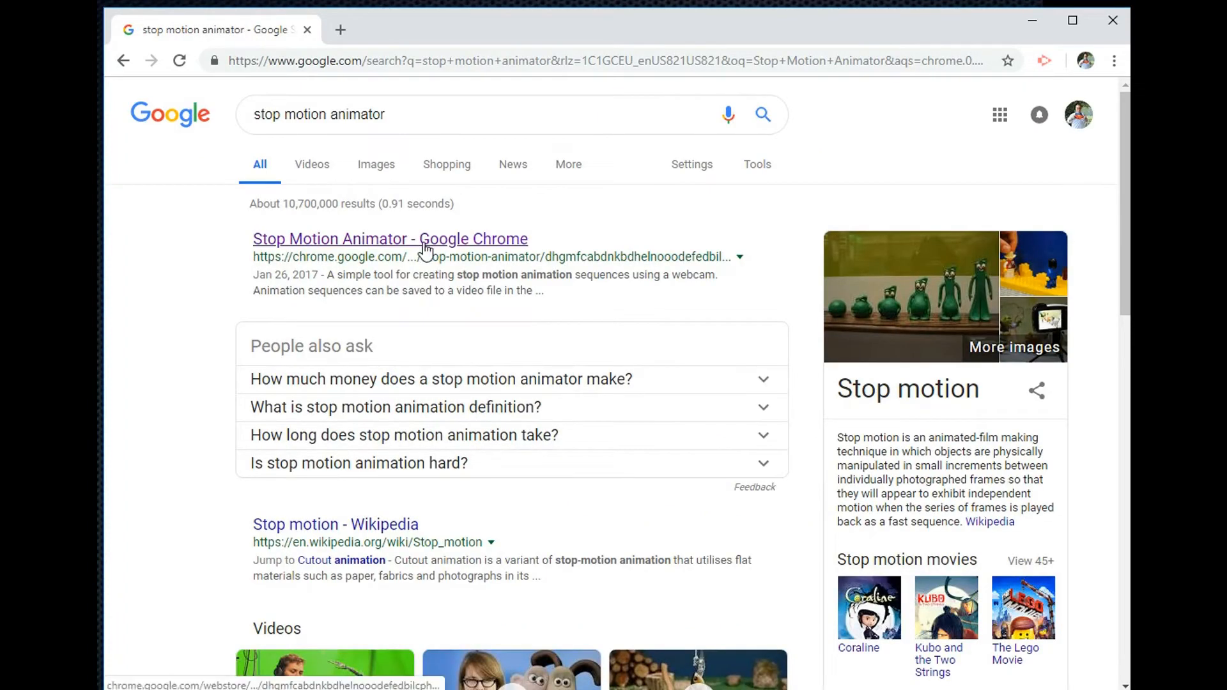
click(389, 239)
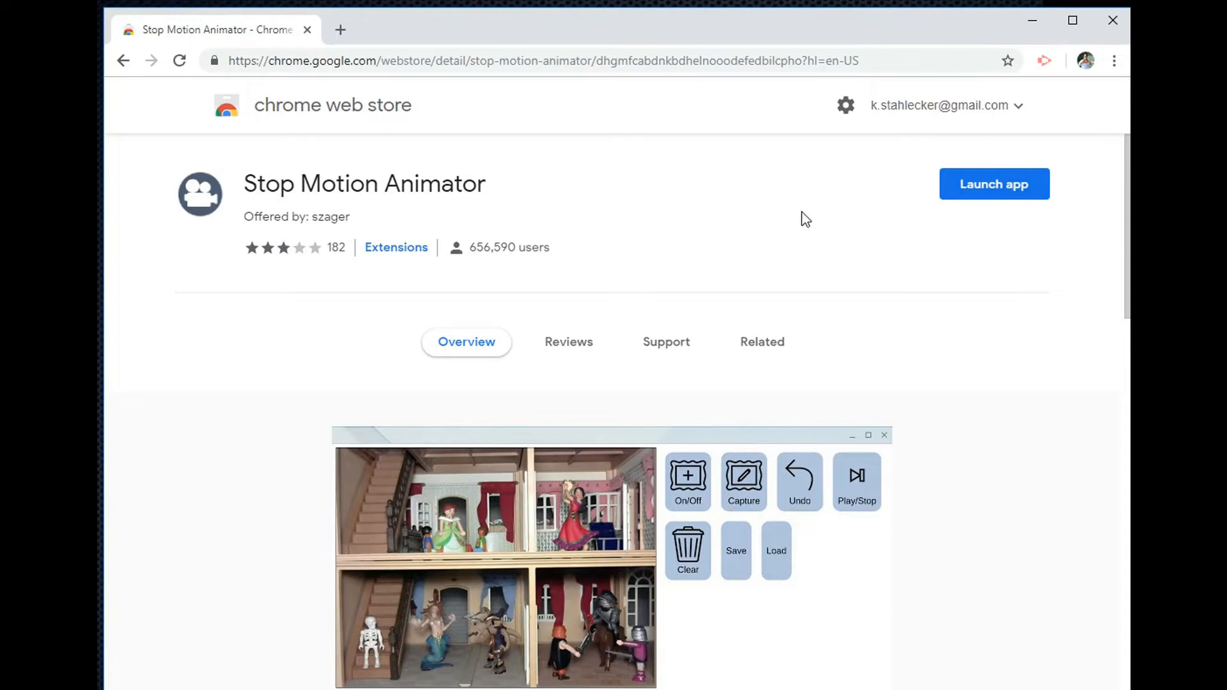
mouse_move(787, 221)
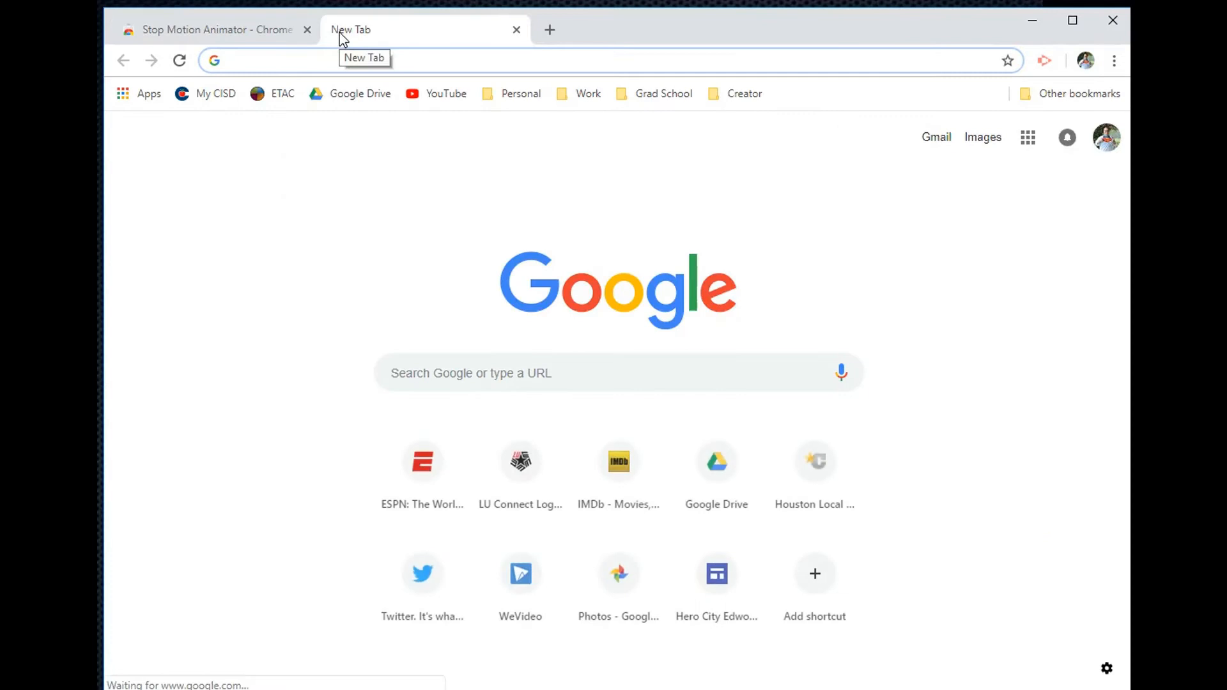
mouse_move(138, 93)
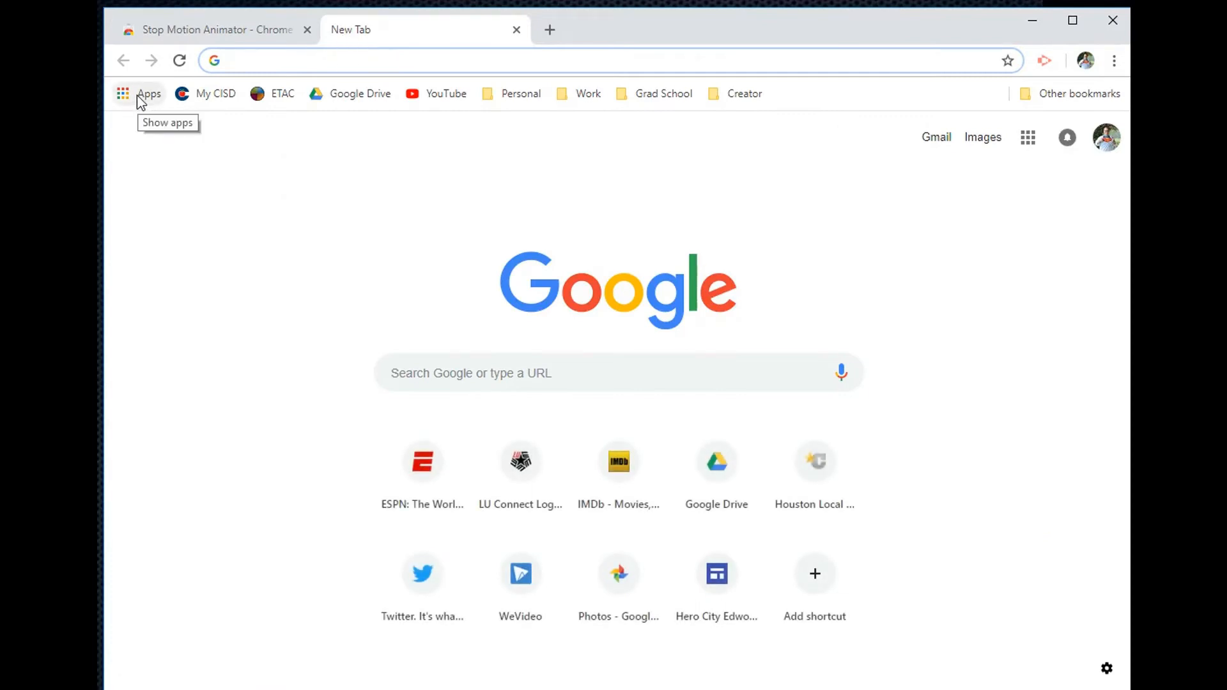
click(148, 93)
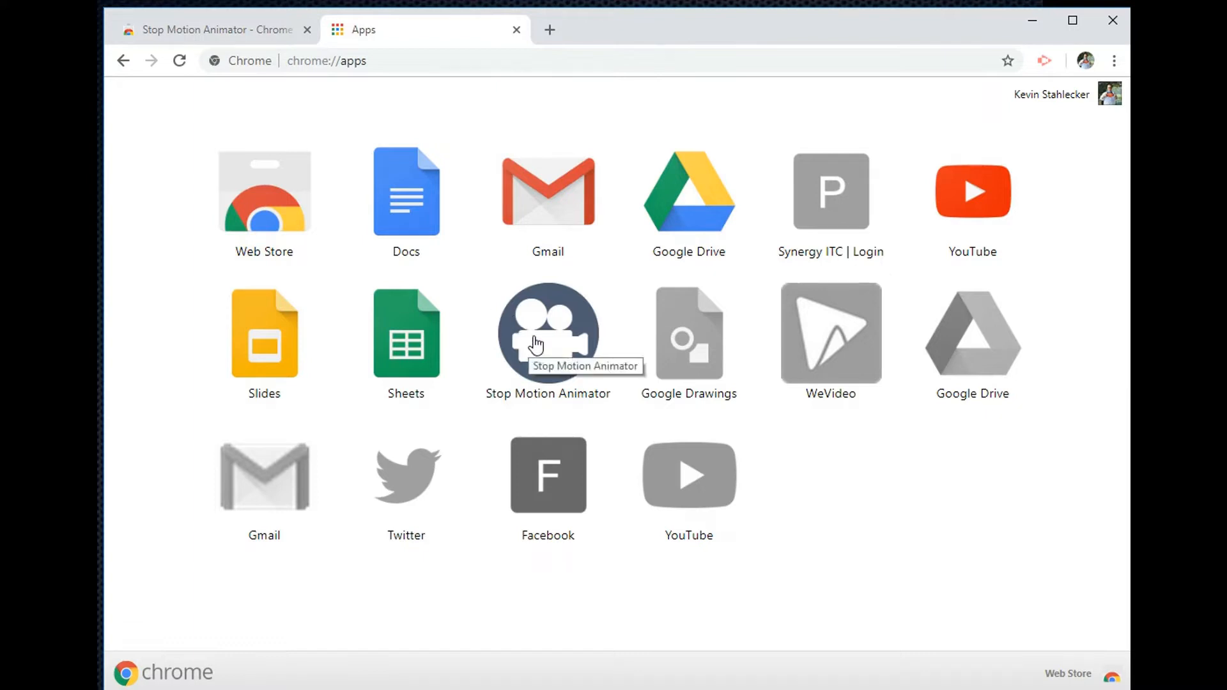
mouse_move(583, 326)
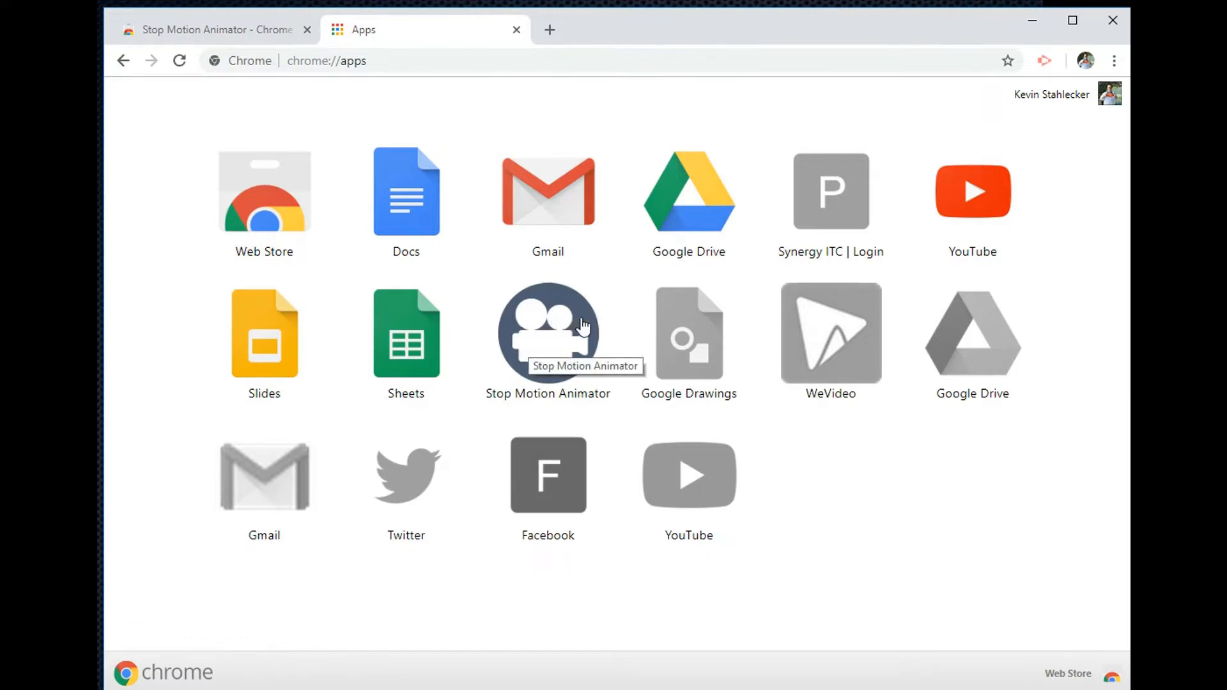
Step: Launch Stop Motion Animator and switch the webcam on to show the toy car live
click(548, 332)
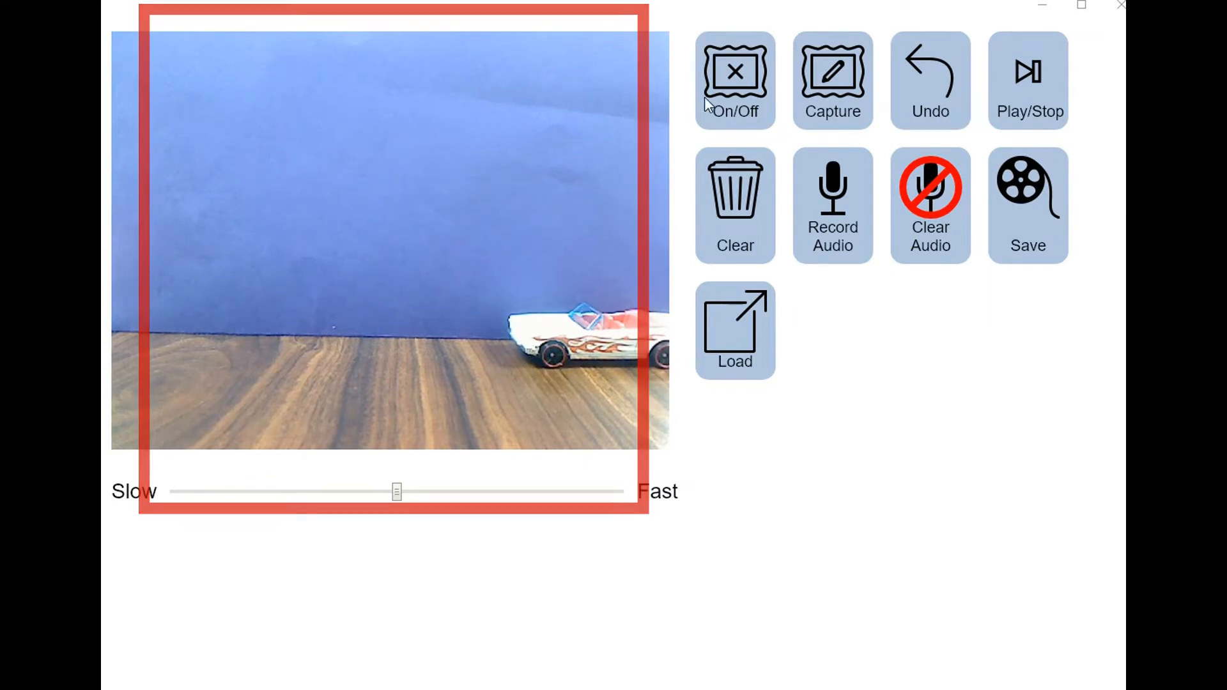
click(734, 78)
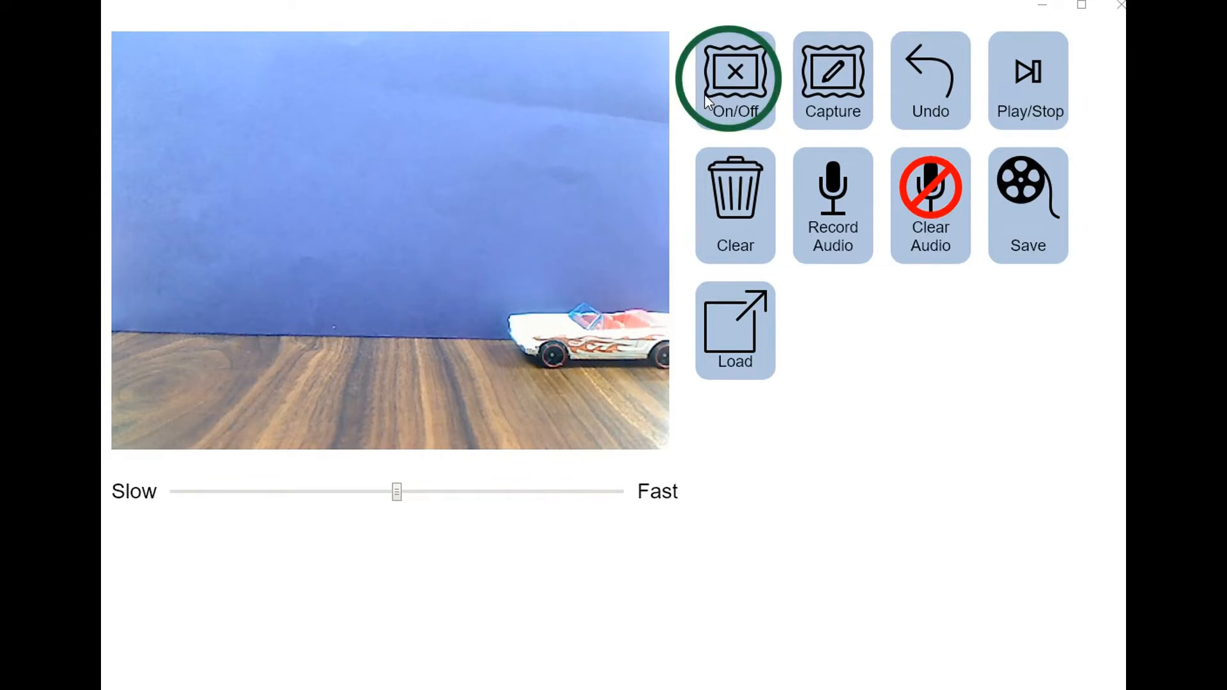
click(833, 74)
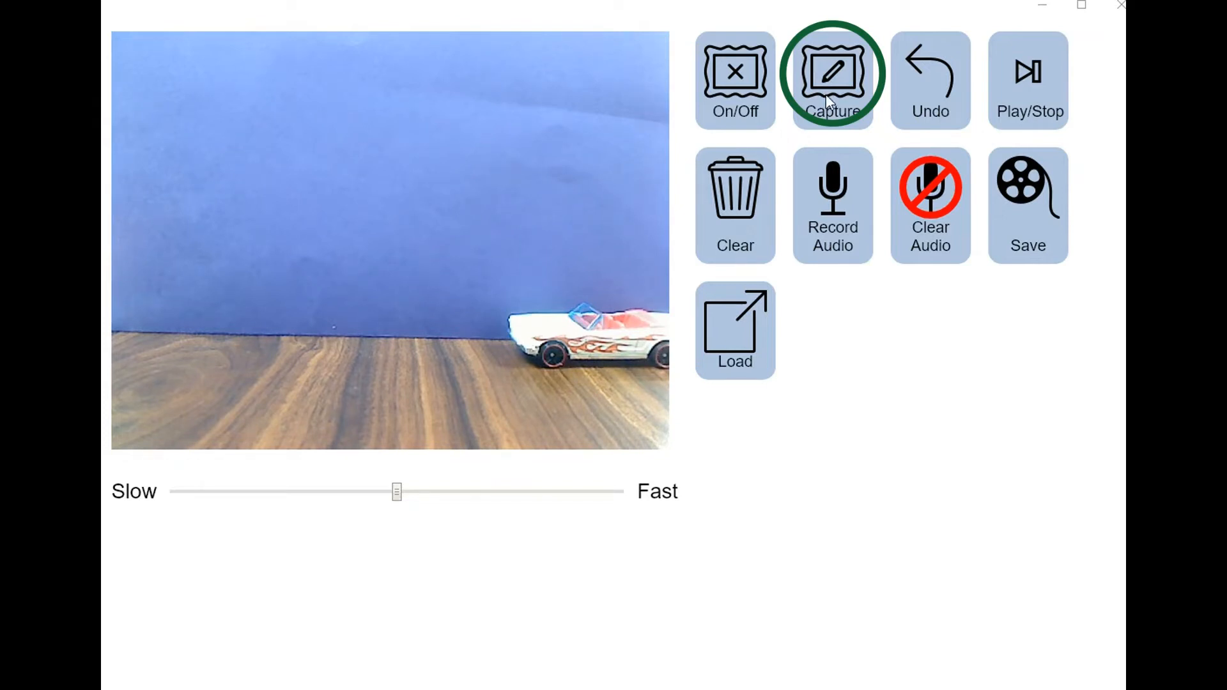
click(930, 78)
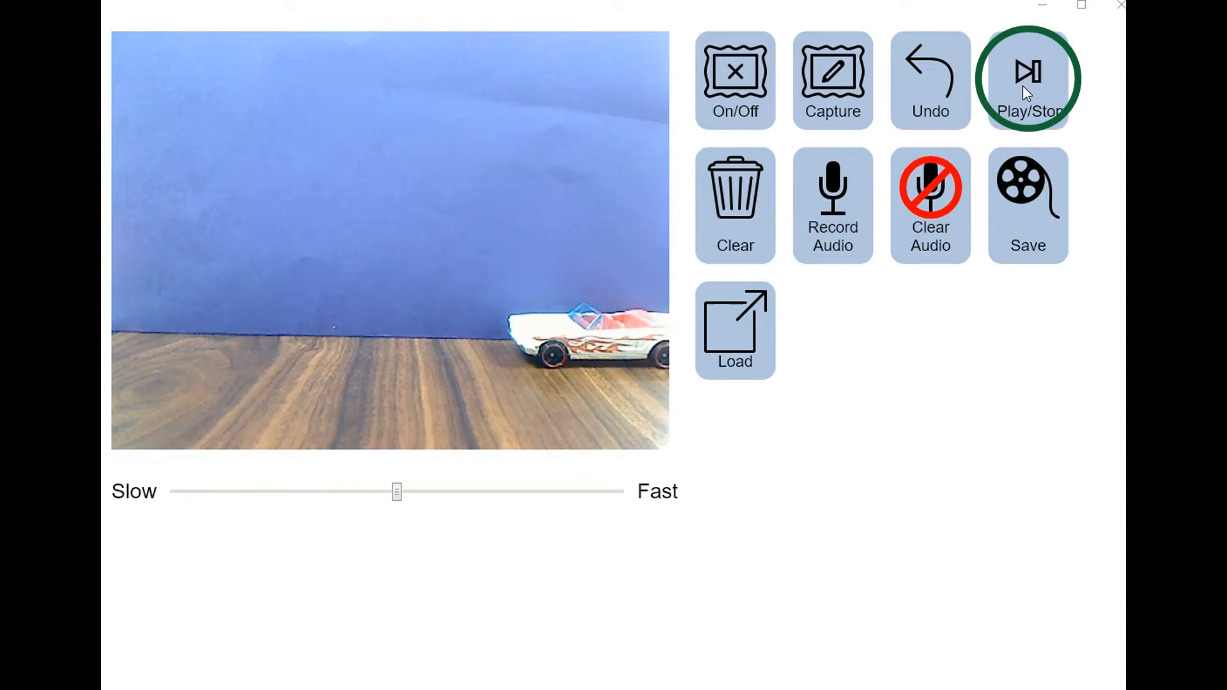
mouse_move(734, 192)
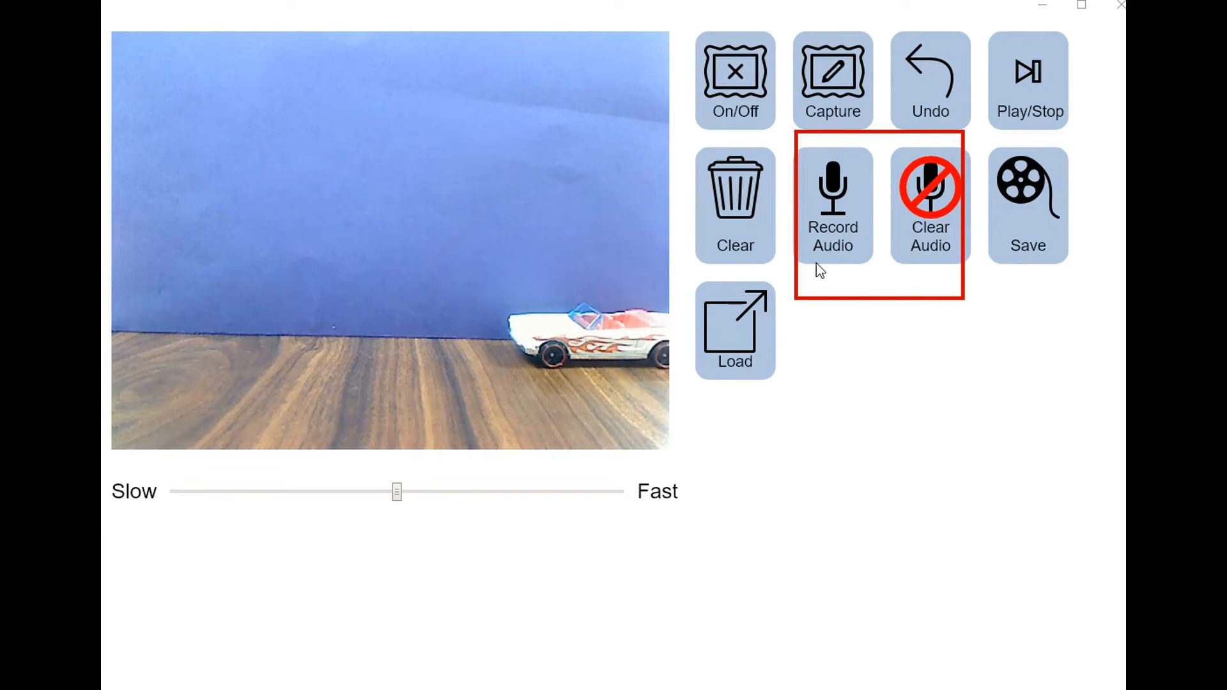
mouse_move(889, 266)
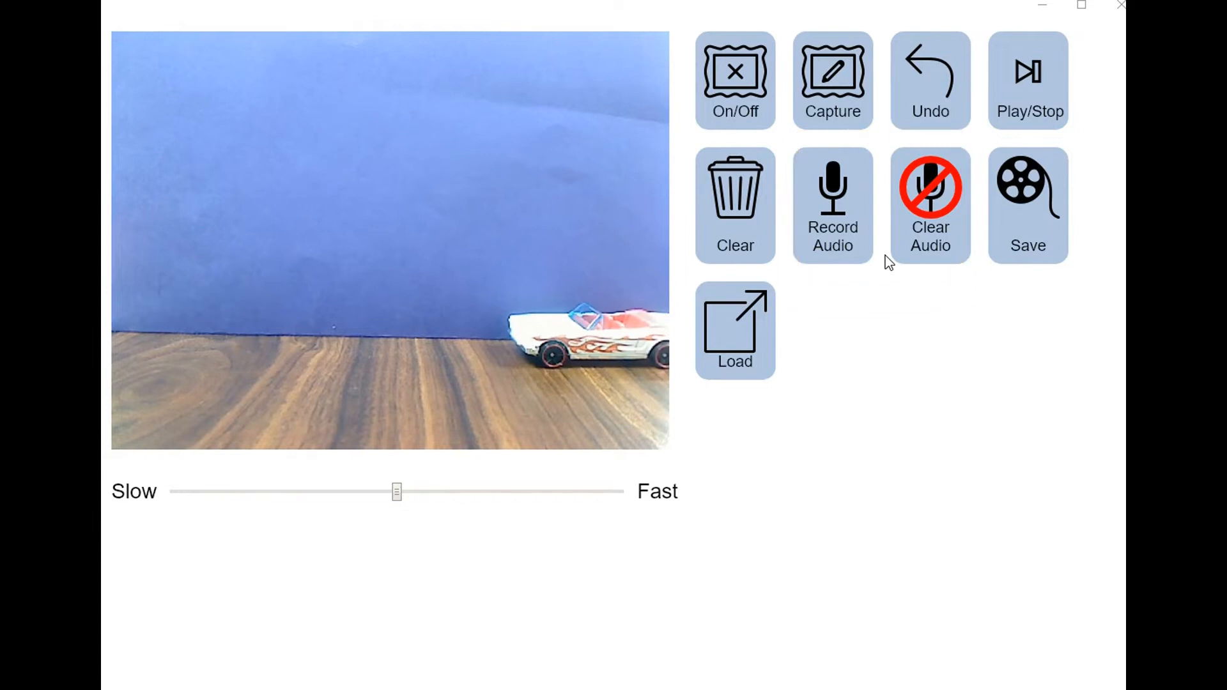
click(1027, 193)
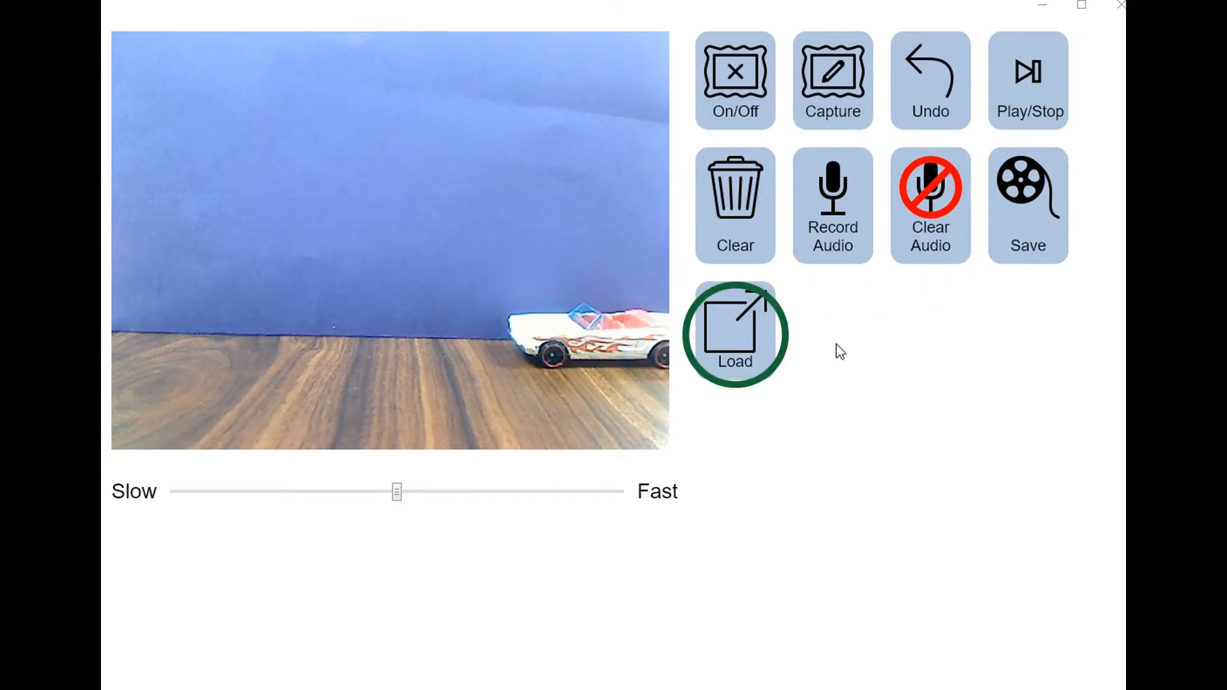
mouse_move(1028, 231)
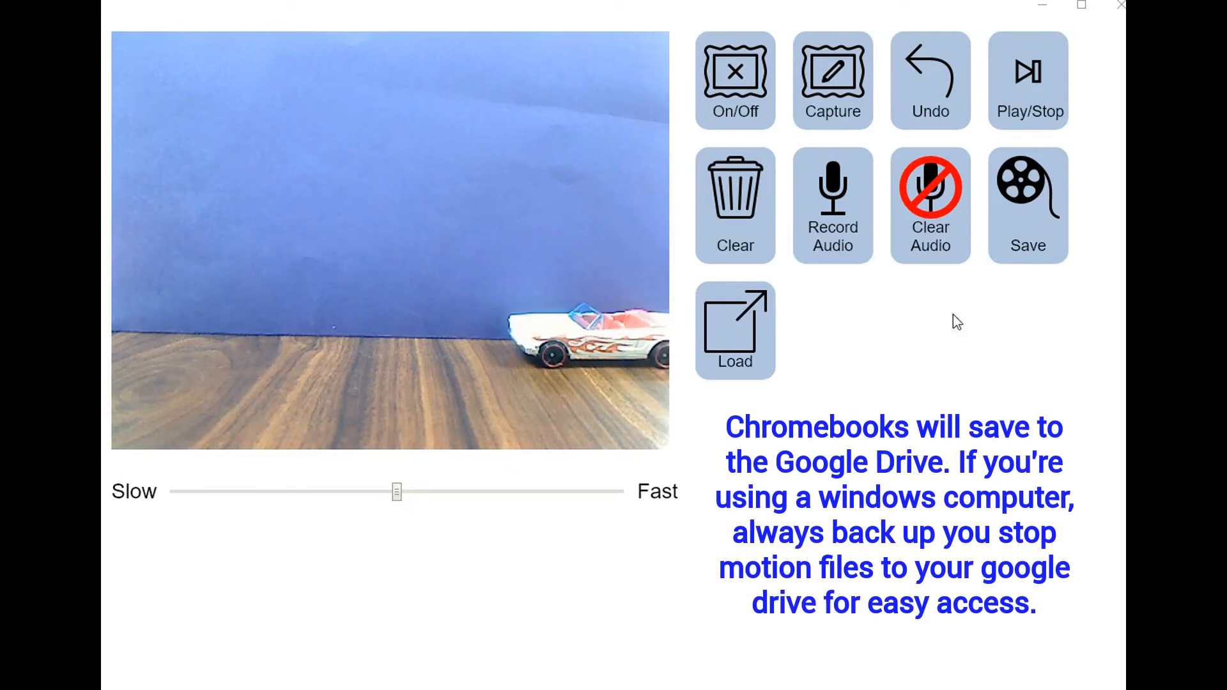
mouse_move(745, 381)
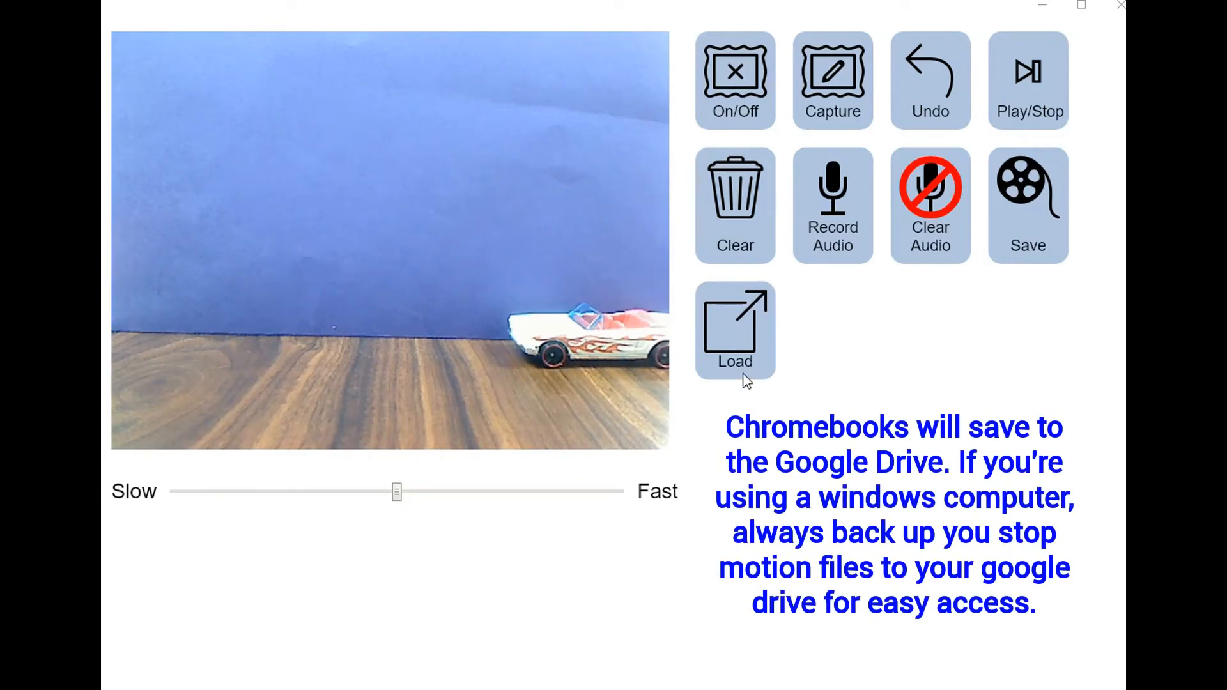
mouse_move(751, 381)
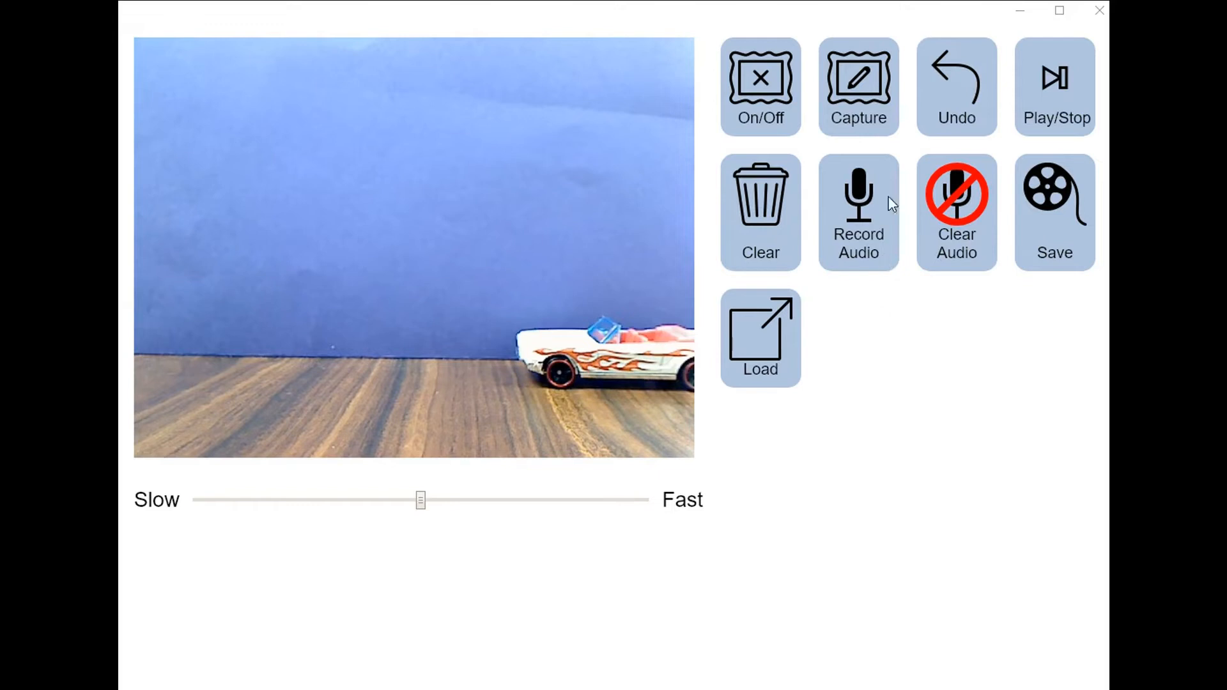
mouse_move(863, 93)
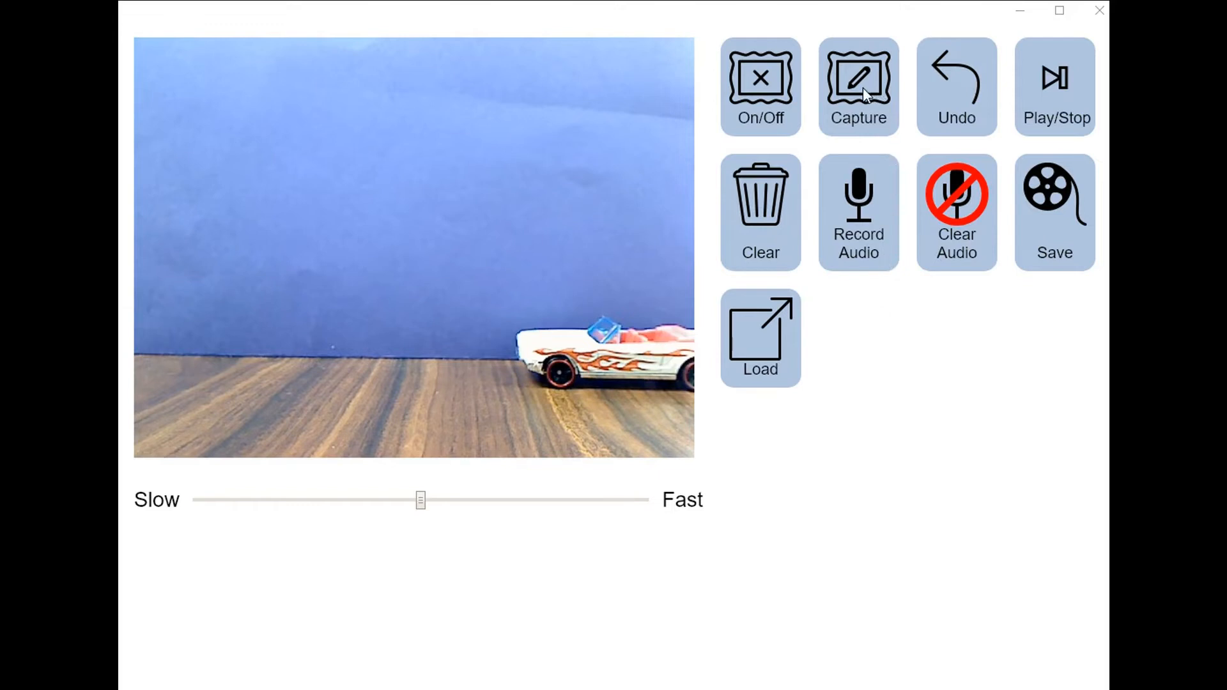
Step: Capture a frame of the car and play back the frames captured so far
click(858, 85)
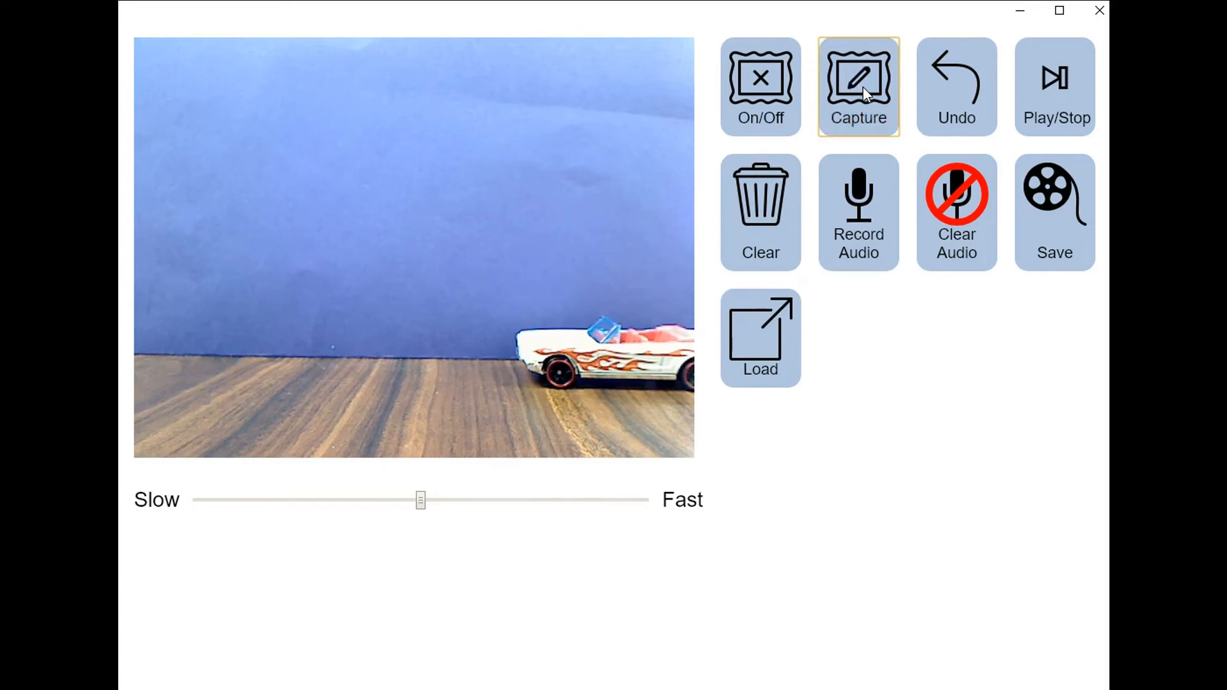
mouse_move(974, 165)
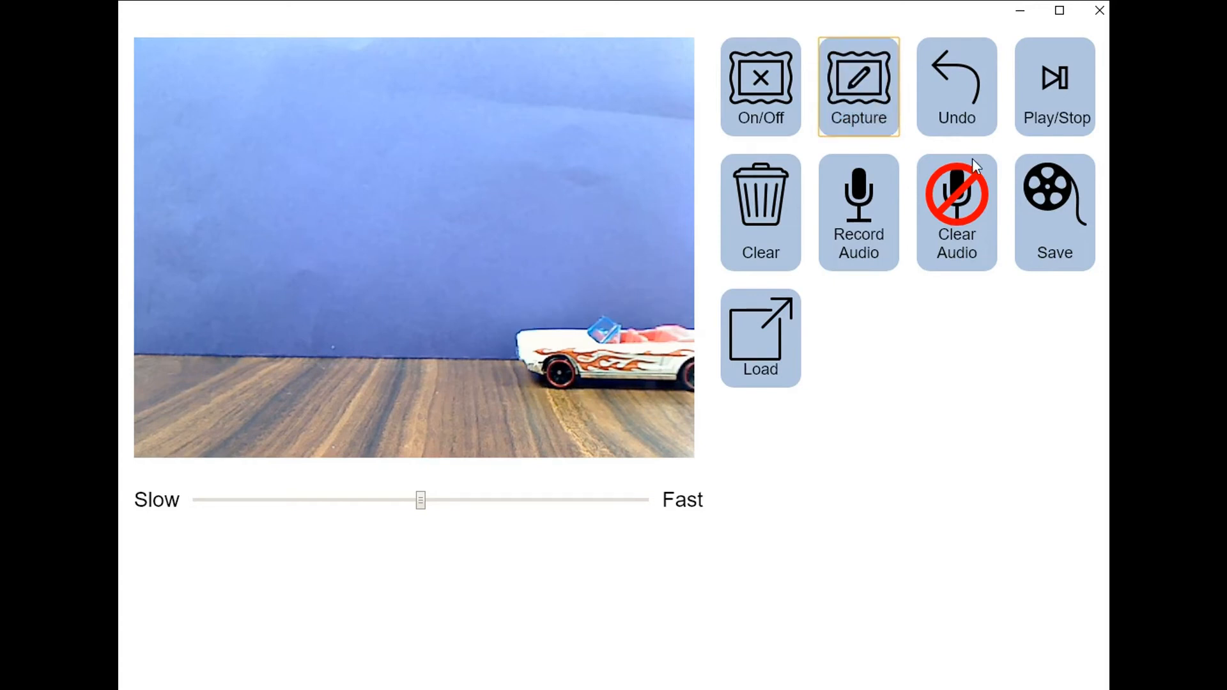
click(1055, 85)
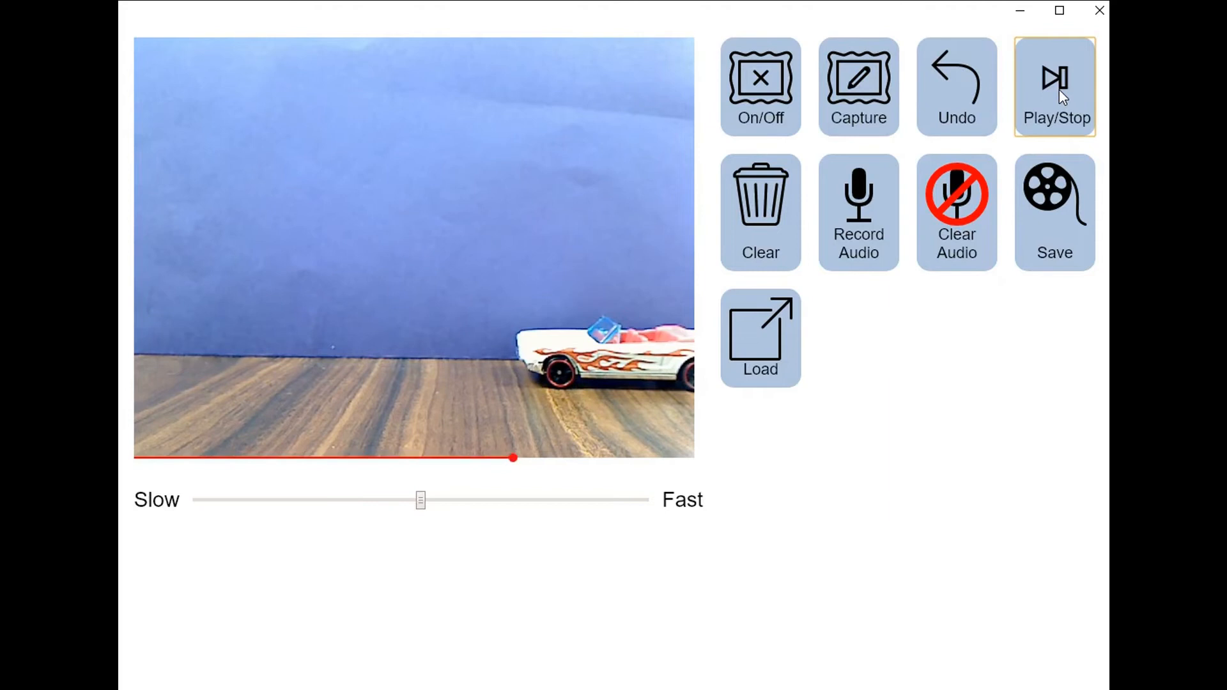
click(1056, 85)
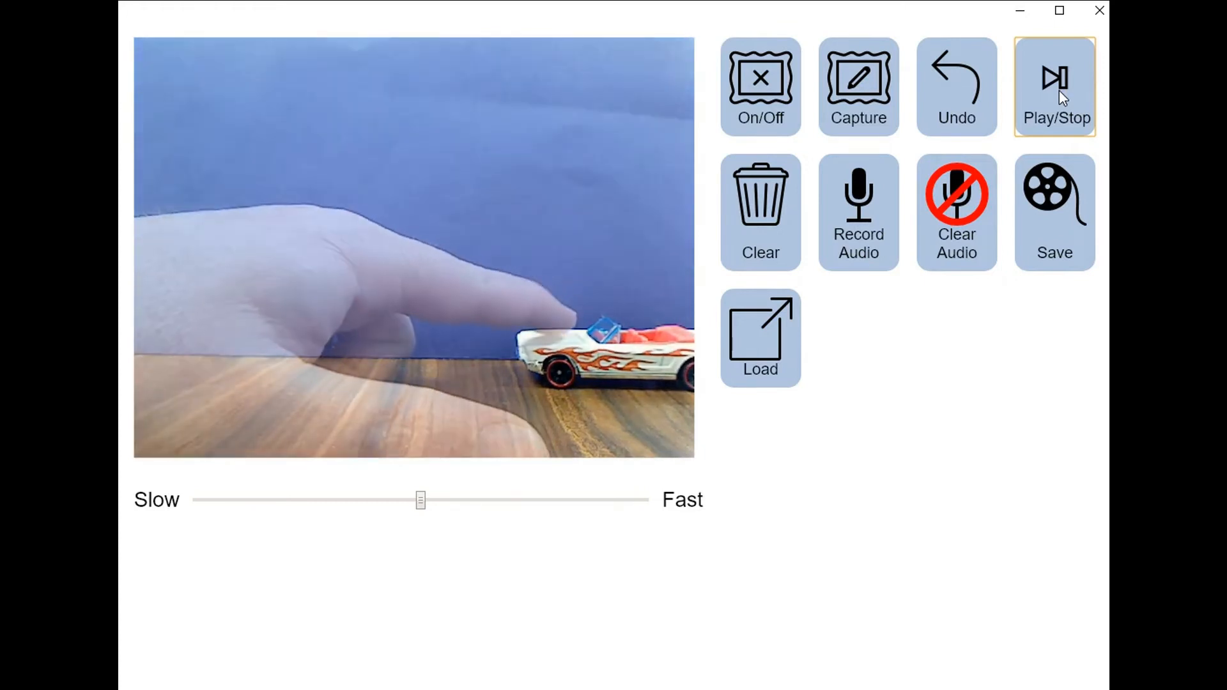
click(1055, 86)
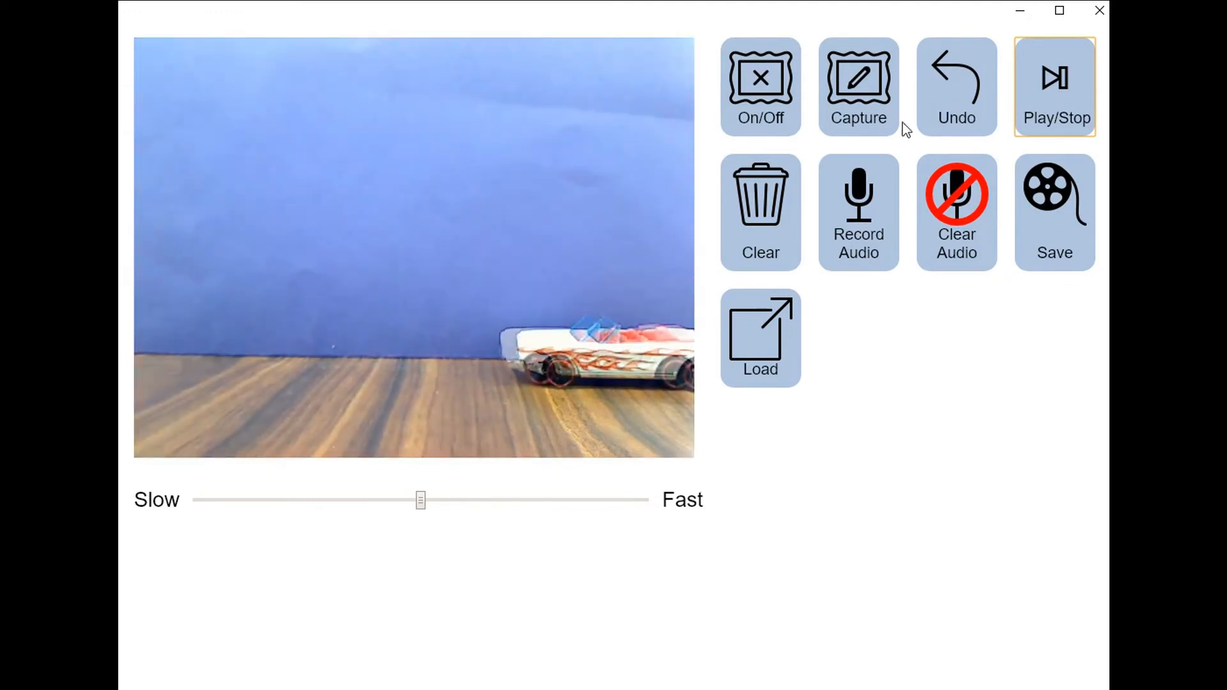
Step: Capture four more frames as the car advances left toward the picture centre
click(858, 86)
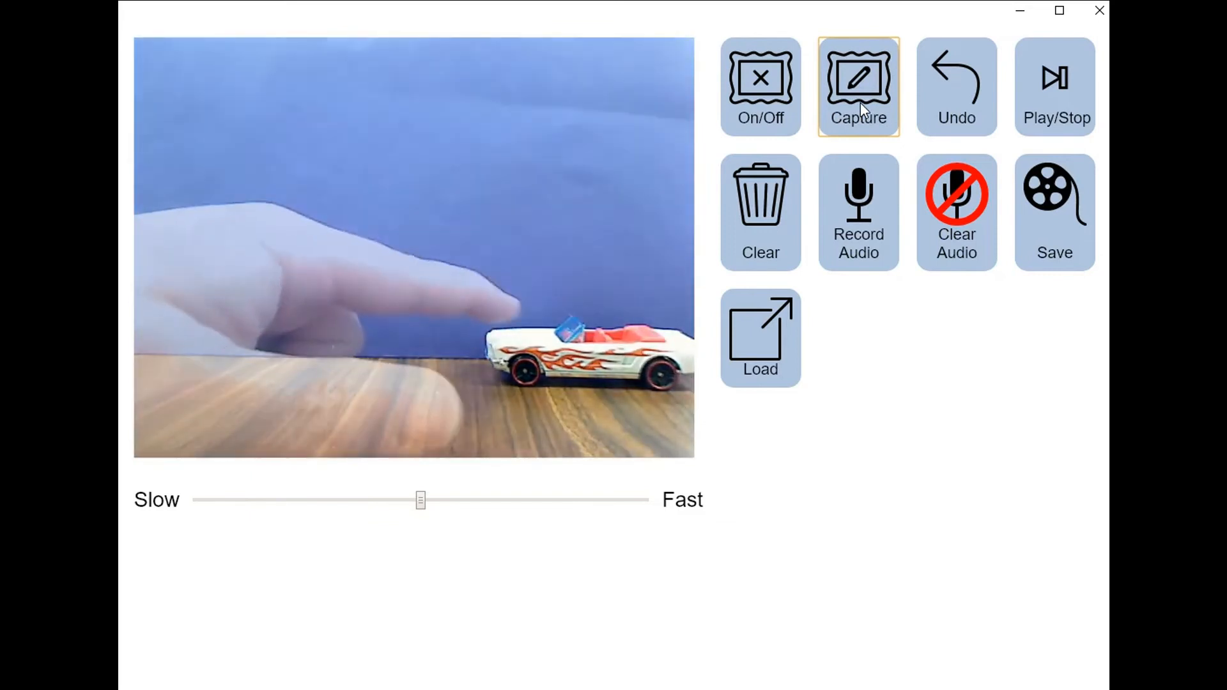
click(857, 86)
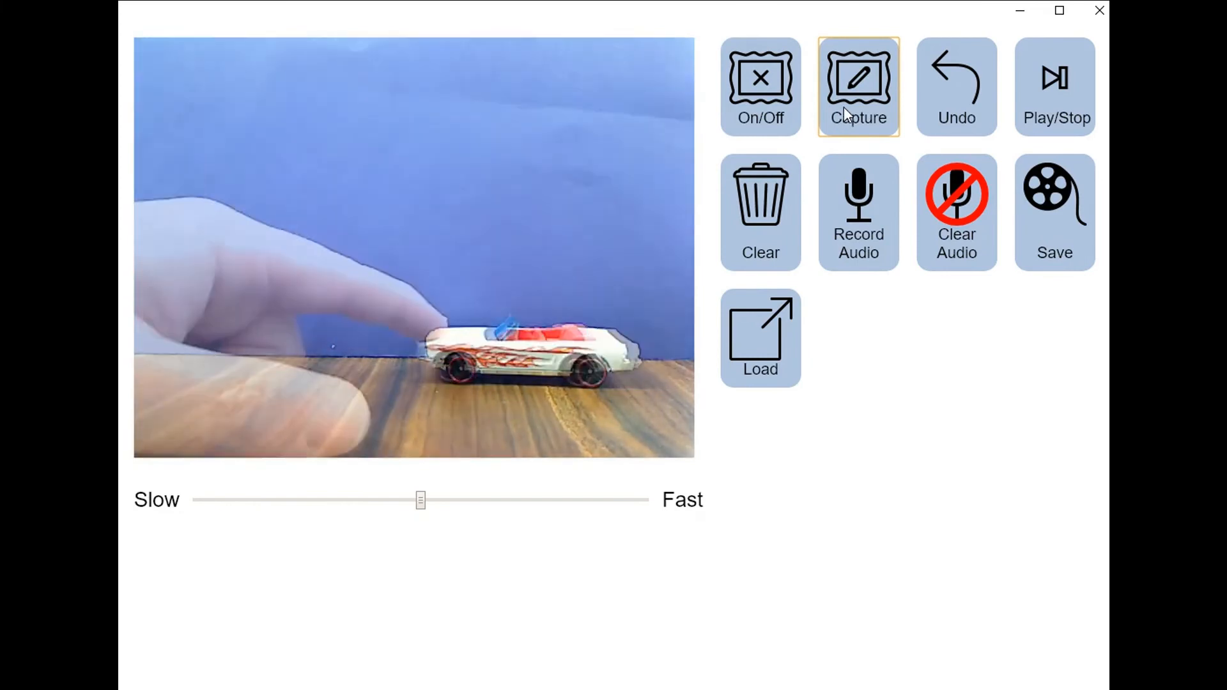
click(858, 86)
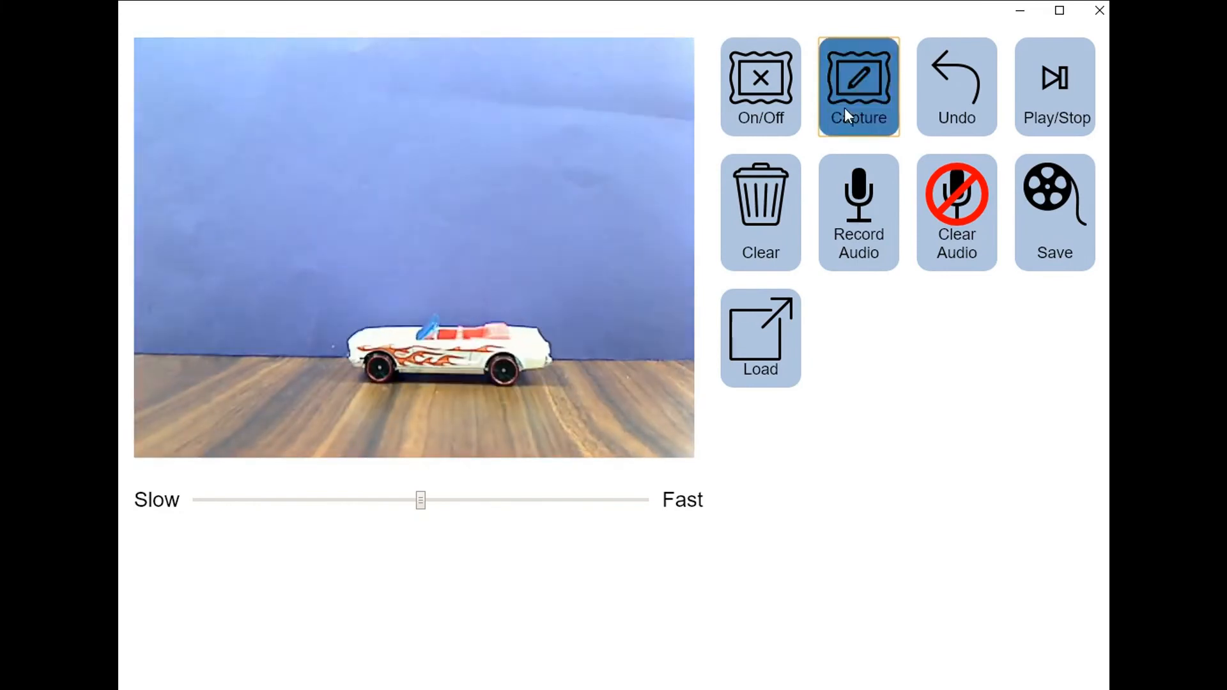
click(858, 85)
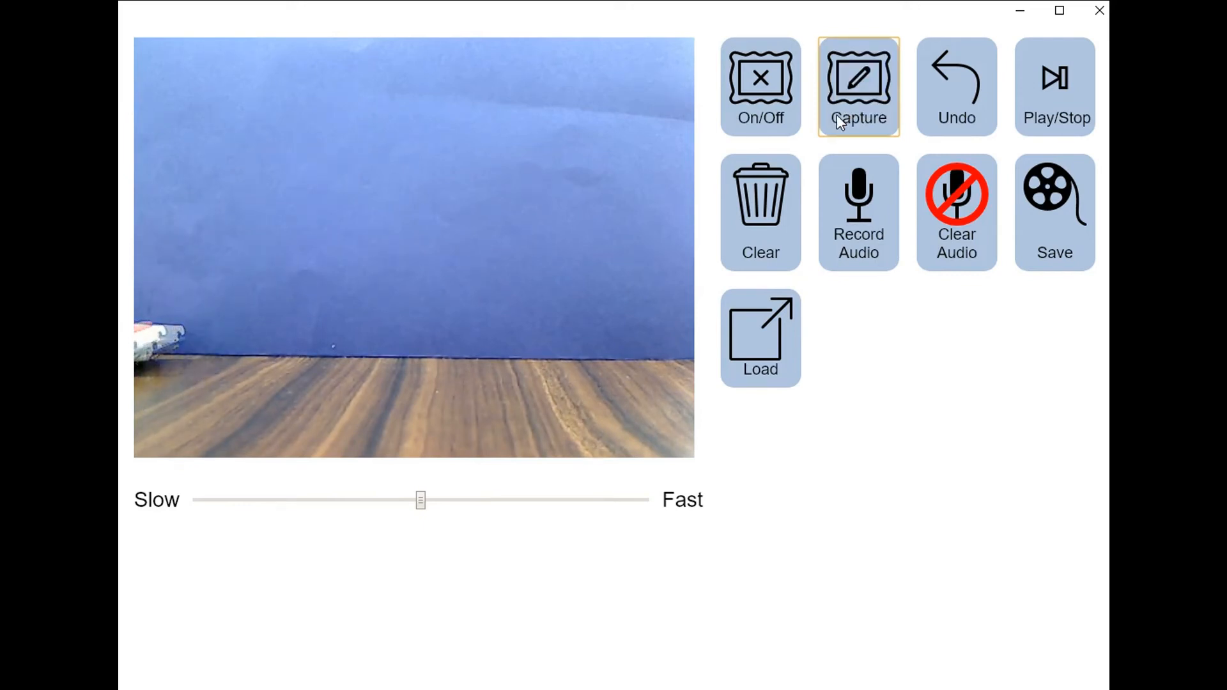
Step: Capture the final frame with the car nearly gone and play the whole sequence
click(420, 500)
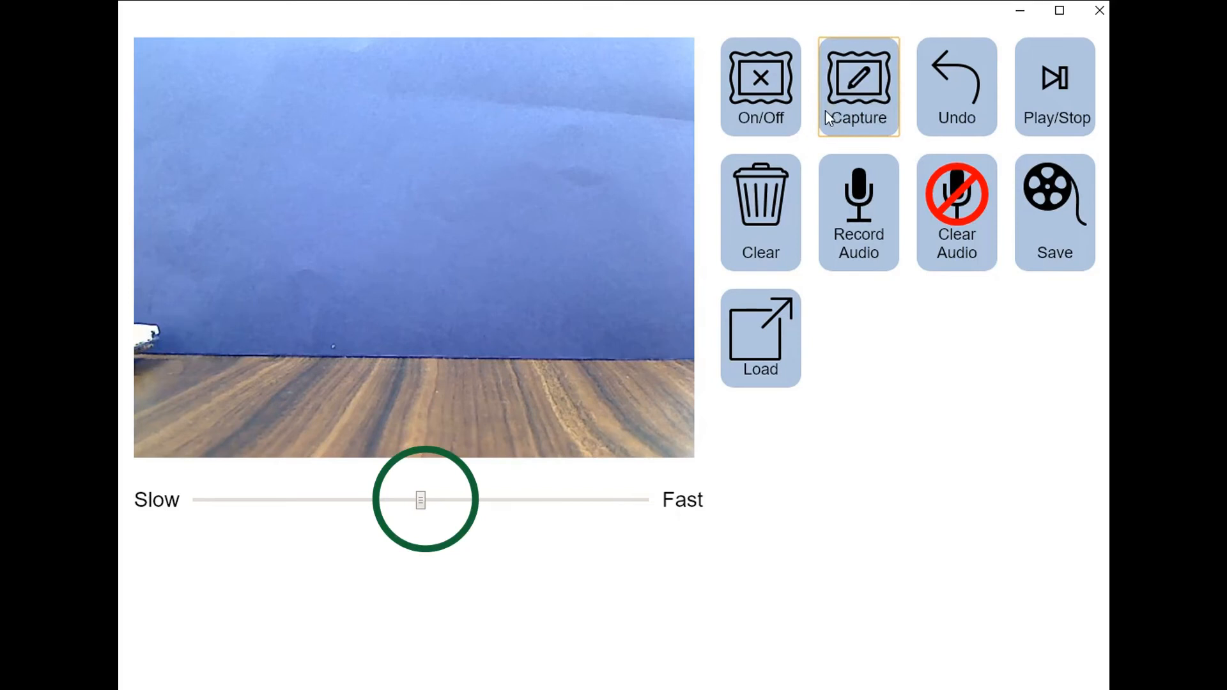
click(1054, 86)
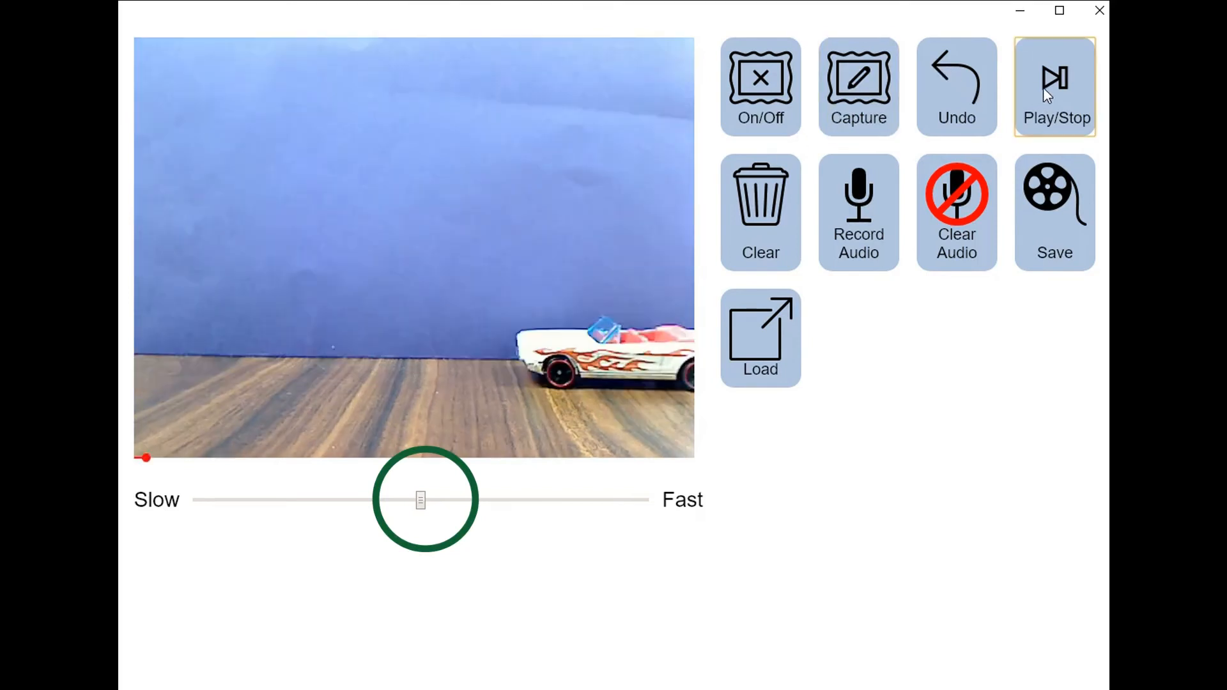
click(1054, 86)
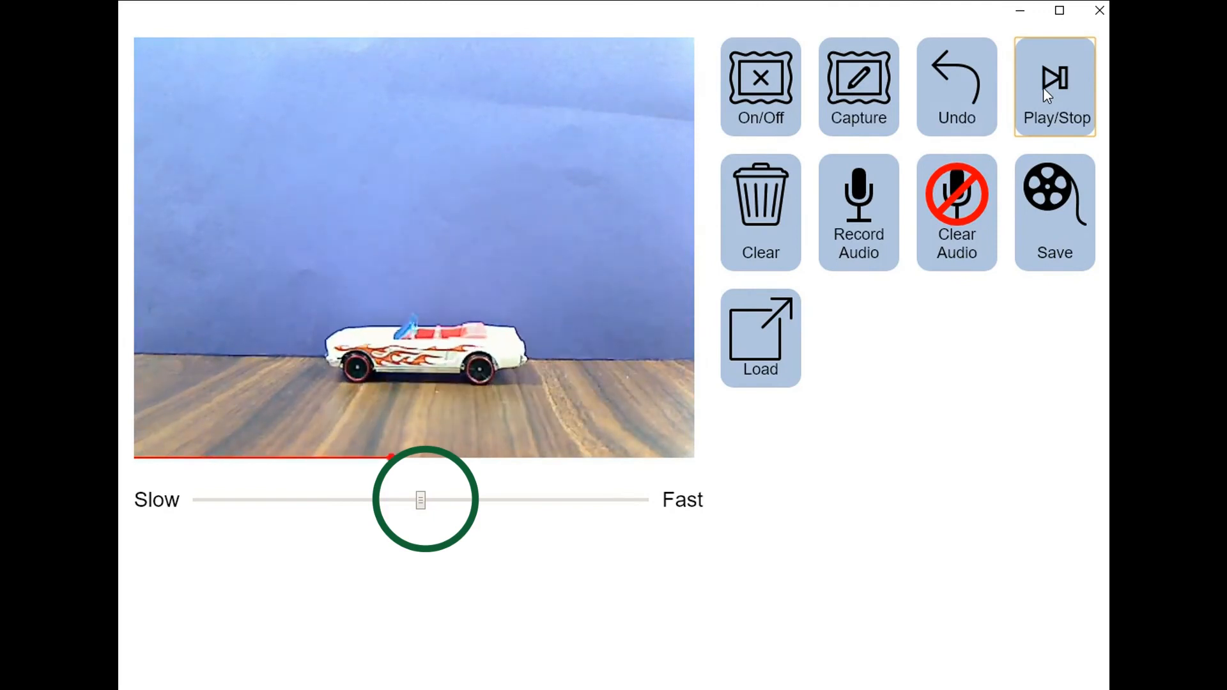
click(1056, 86)
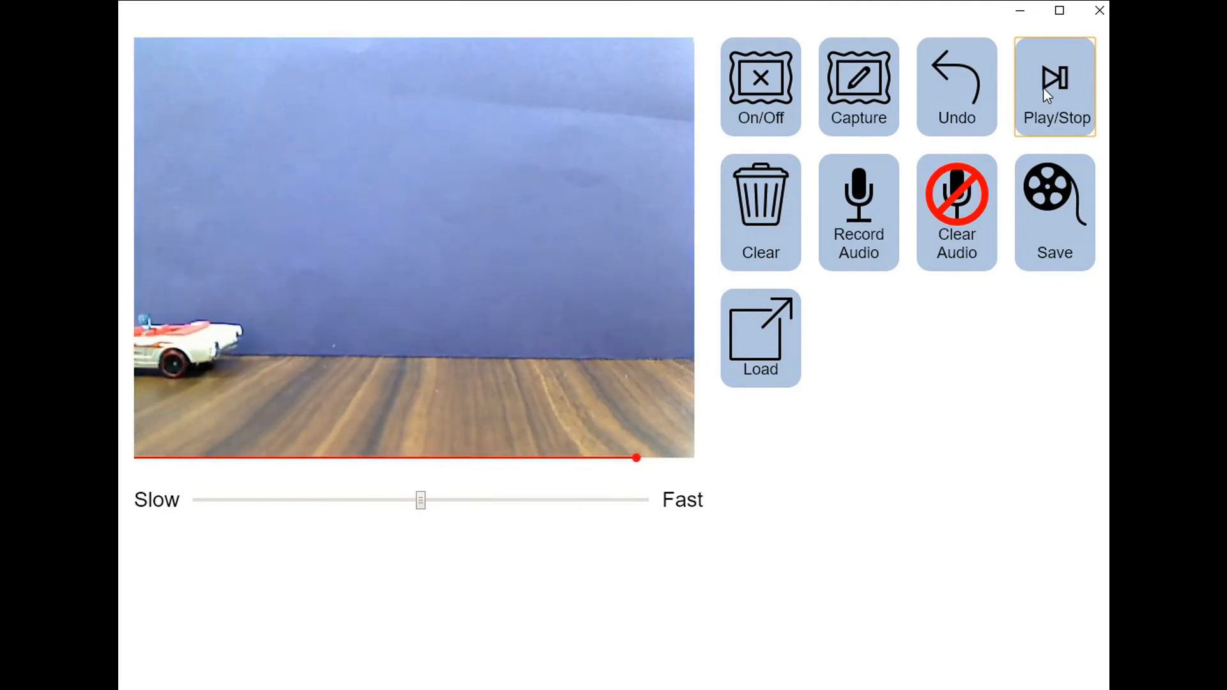
click(1054, 85)
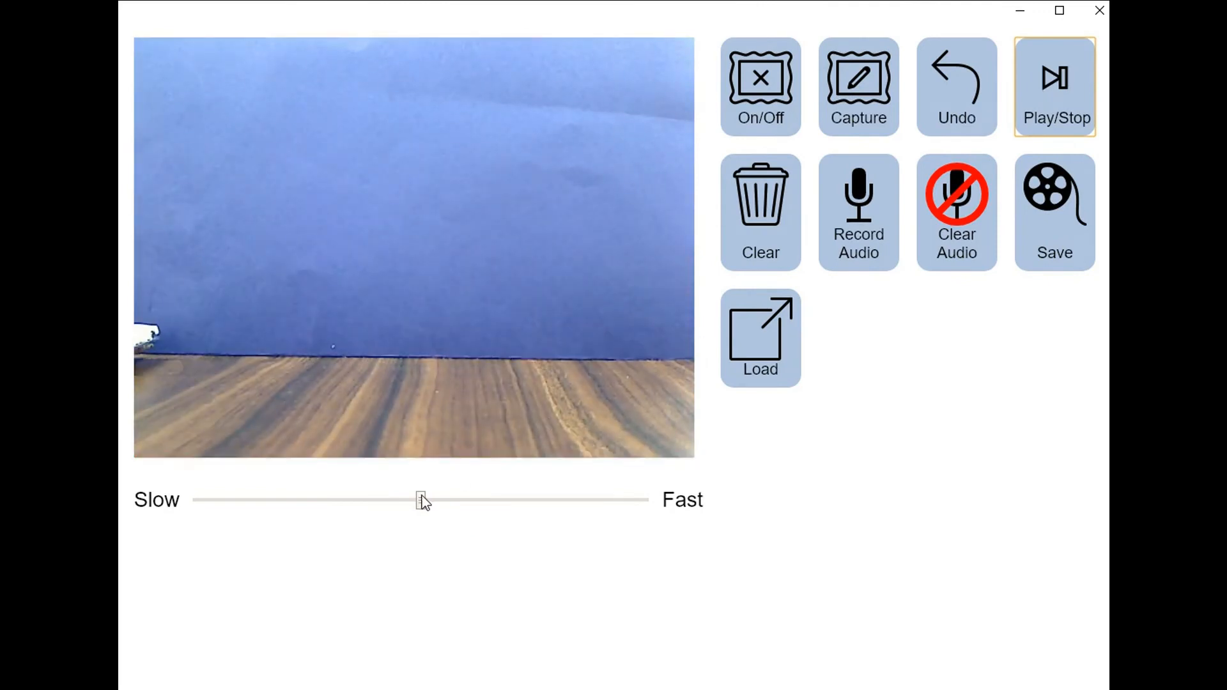
Step: Lower the Slow–Fast slider and play the sequence at the slower speed
drag(423, 501, 309, 501)
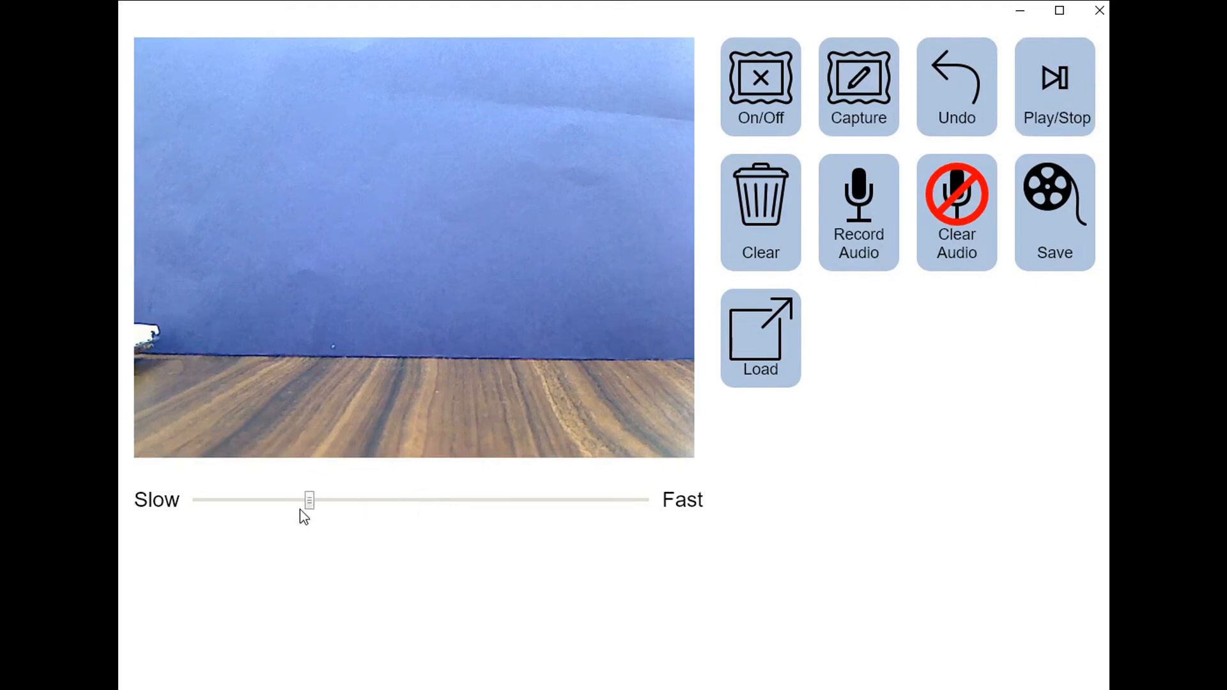
click(1055, 86)
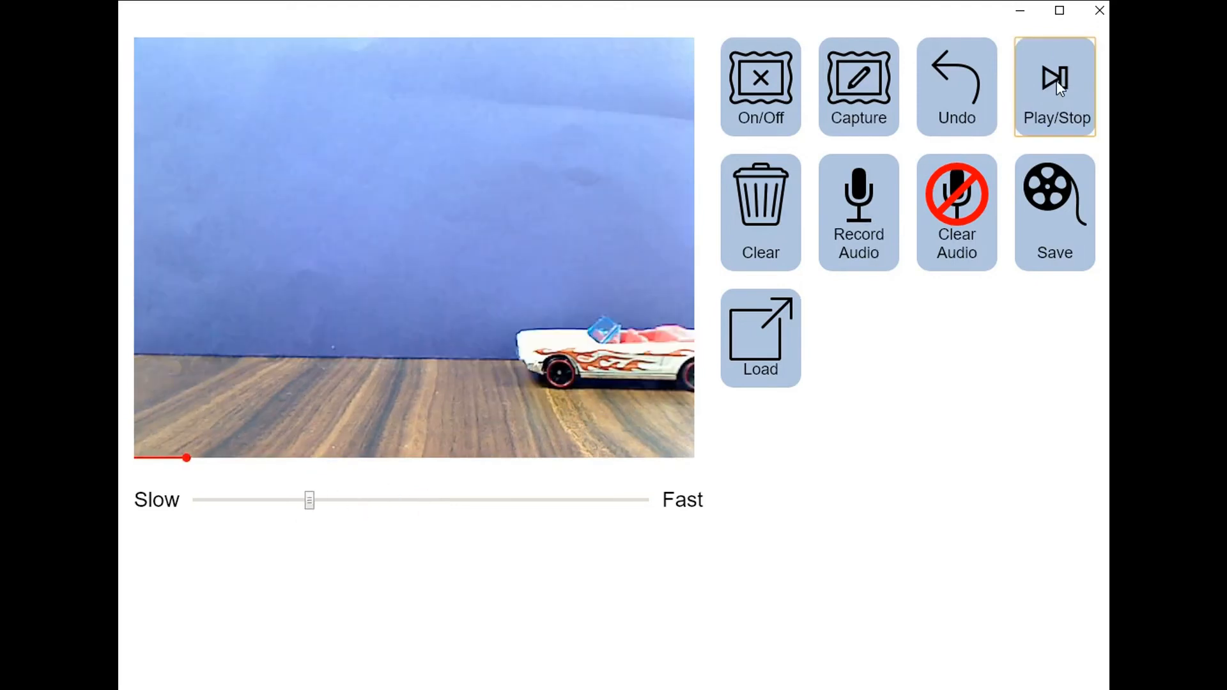
click(1054, 86)
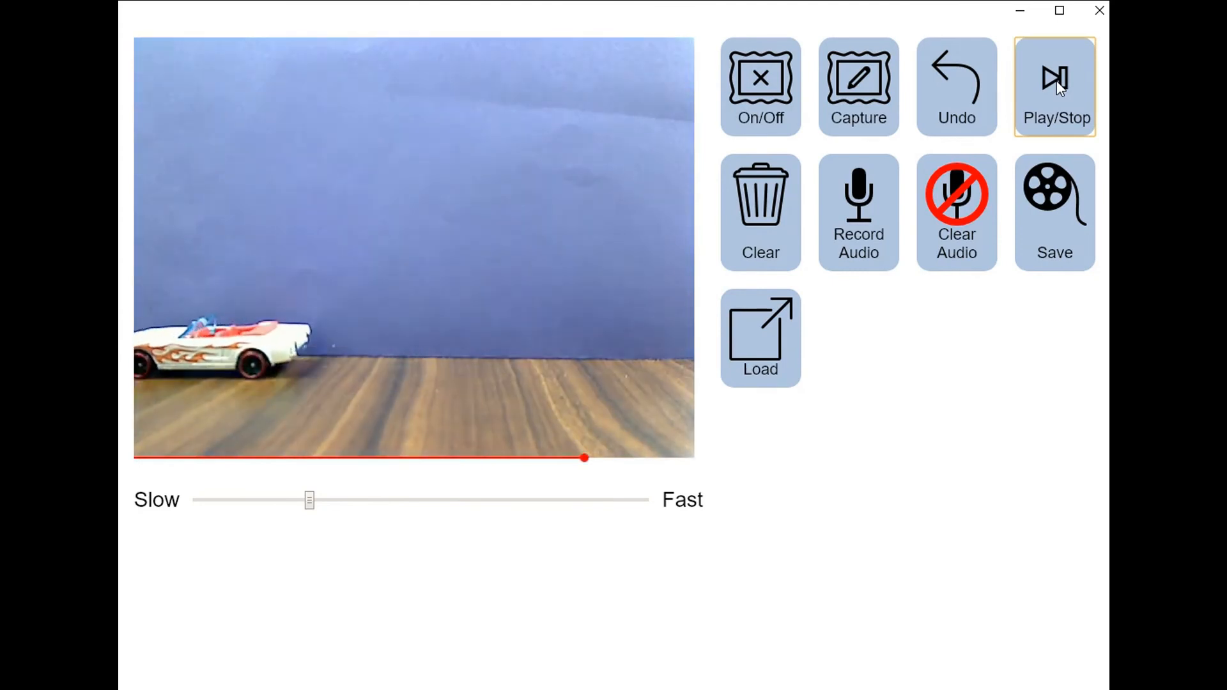
click(1056, 86)
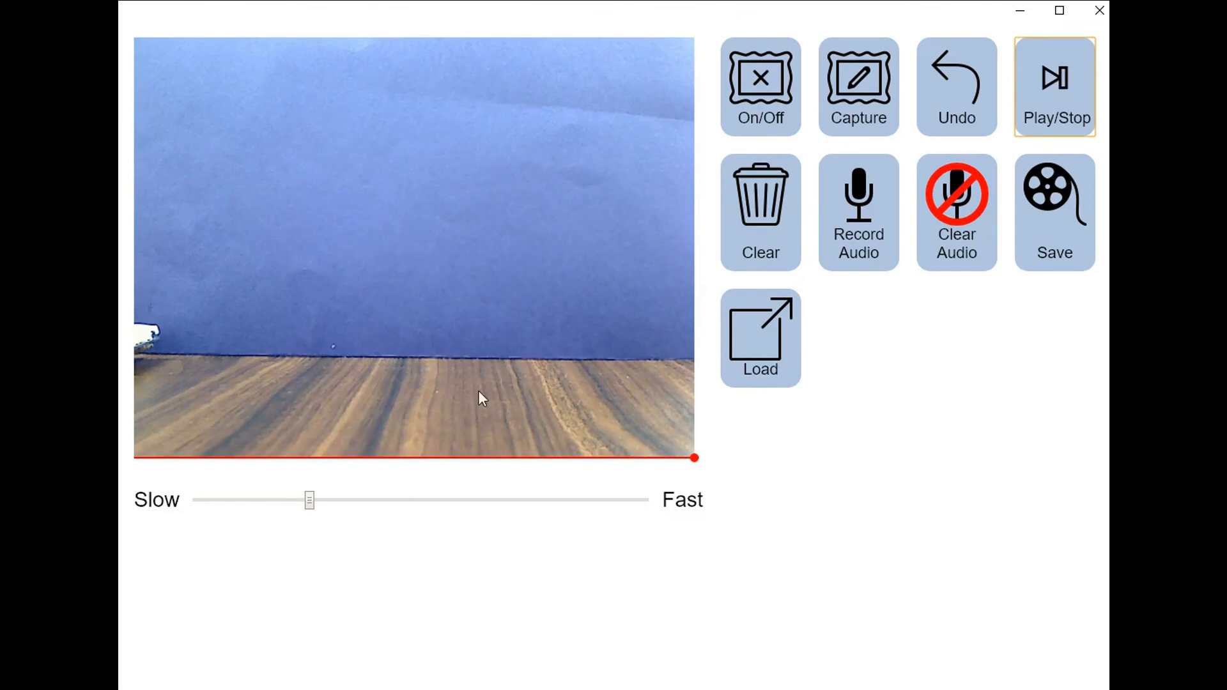
Step: Raise the slider toward fast, play at that speed, then leave it near medium
drag(310, 500, 464, 500)
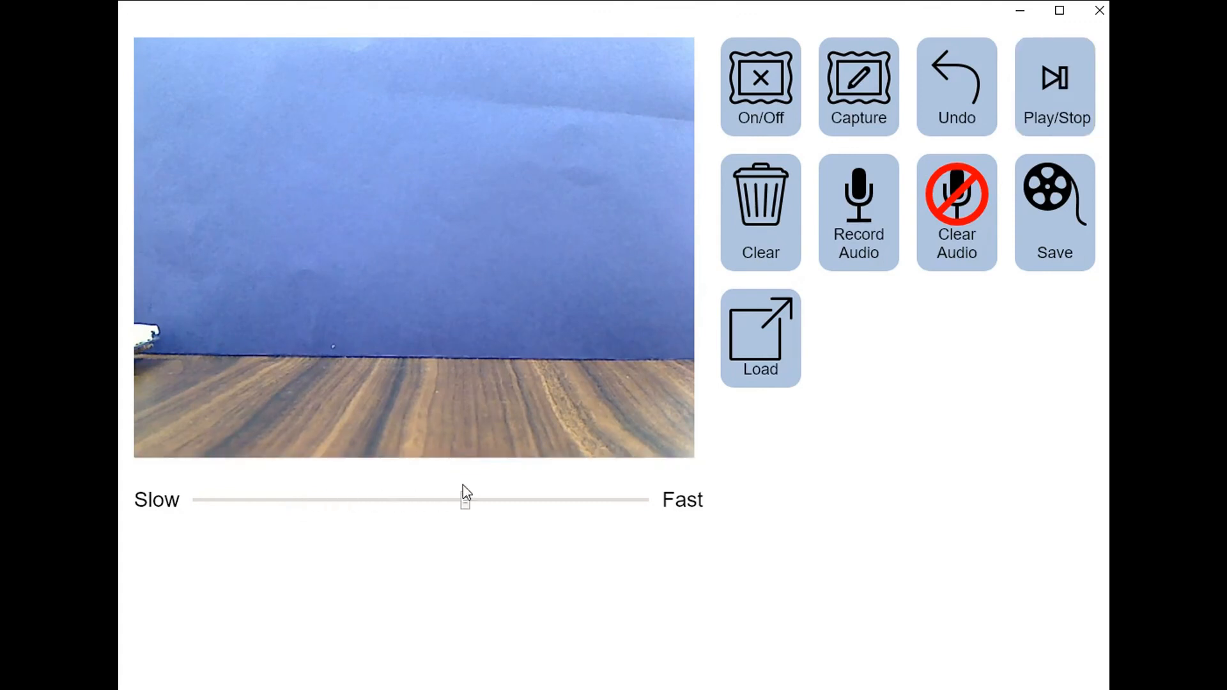
drag(466, 500, 553, 500)
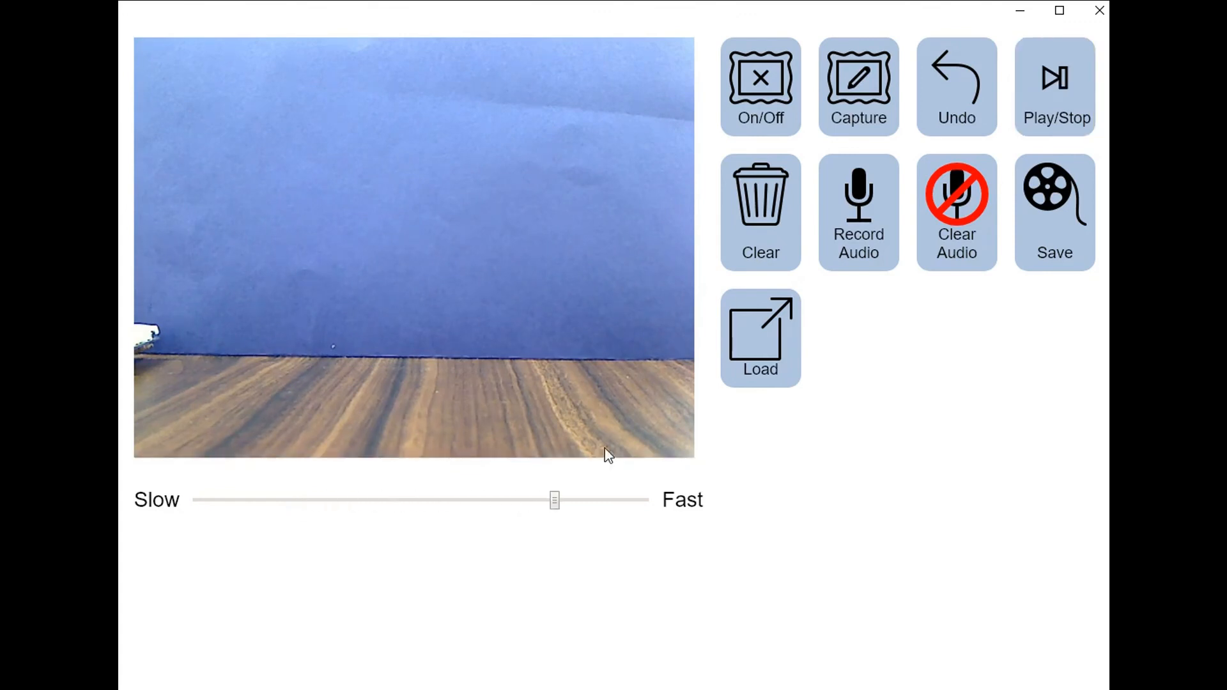
click(1055, 85)
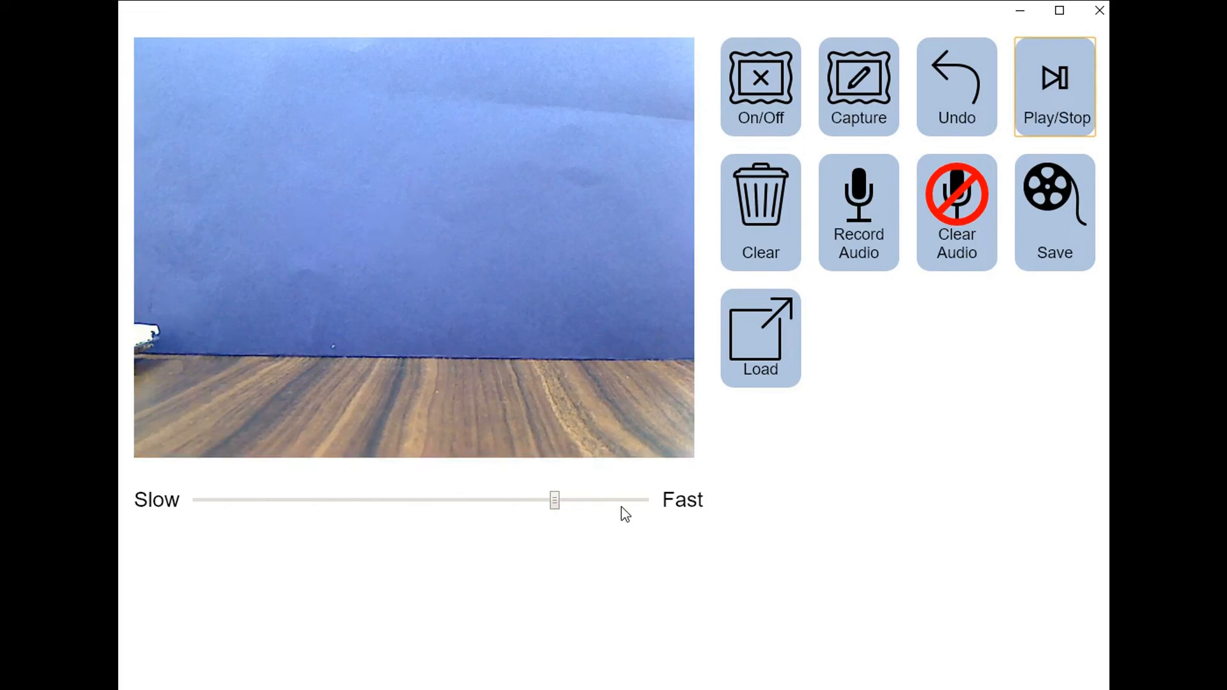
mouse_move(736, 420)
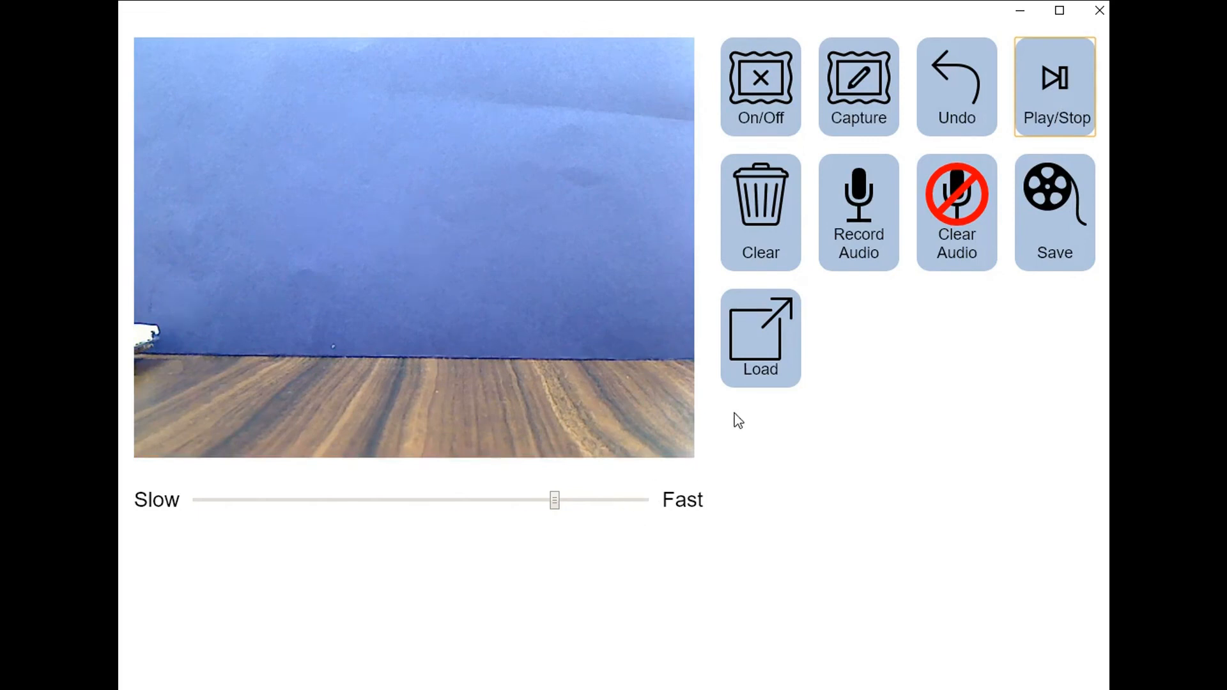
mouse_move(838, 132)
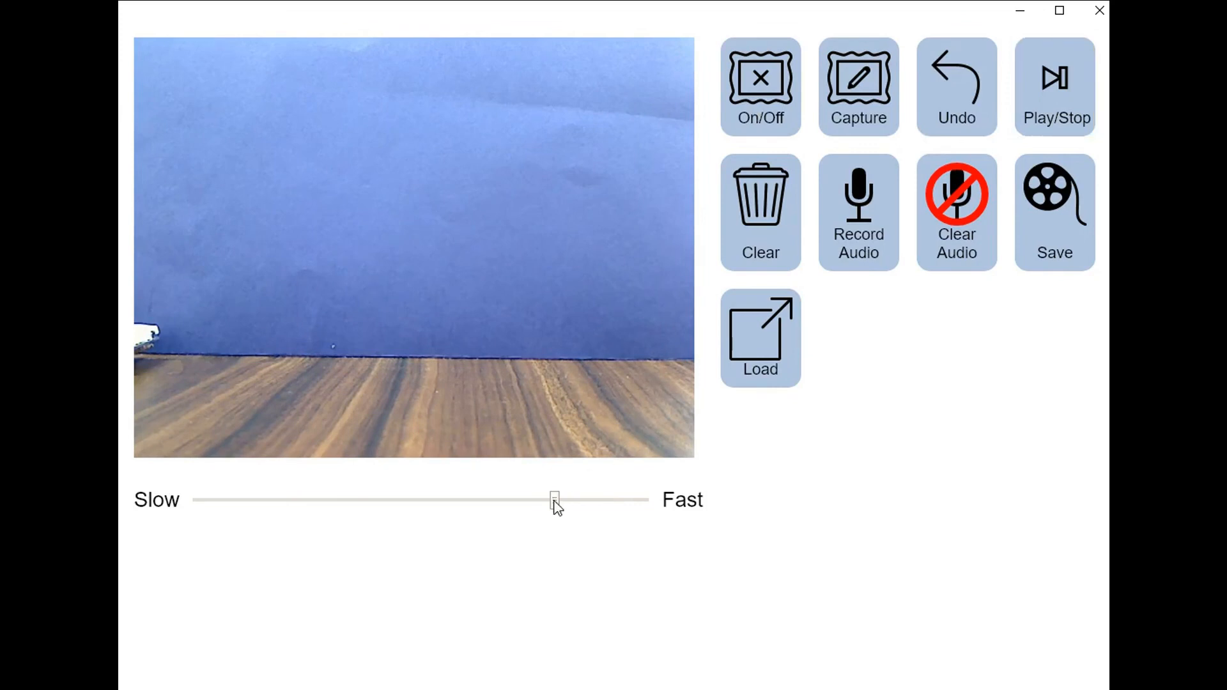
drag(553, 500, 398, 500)
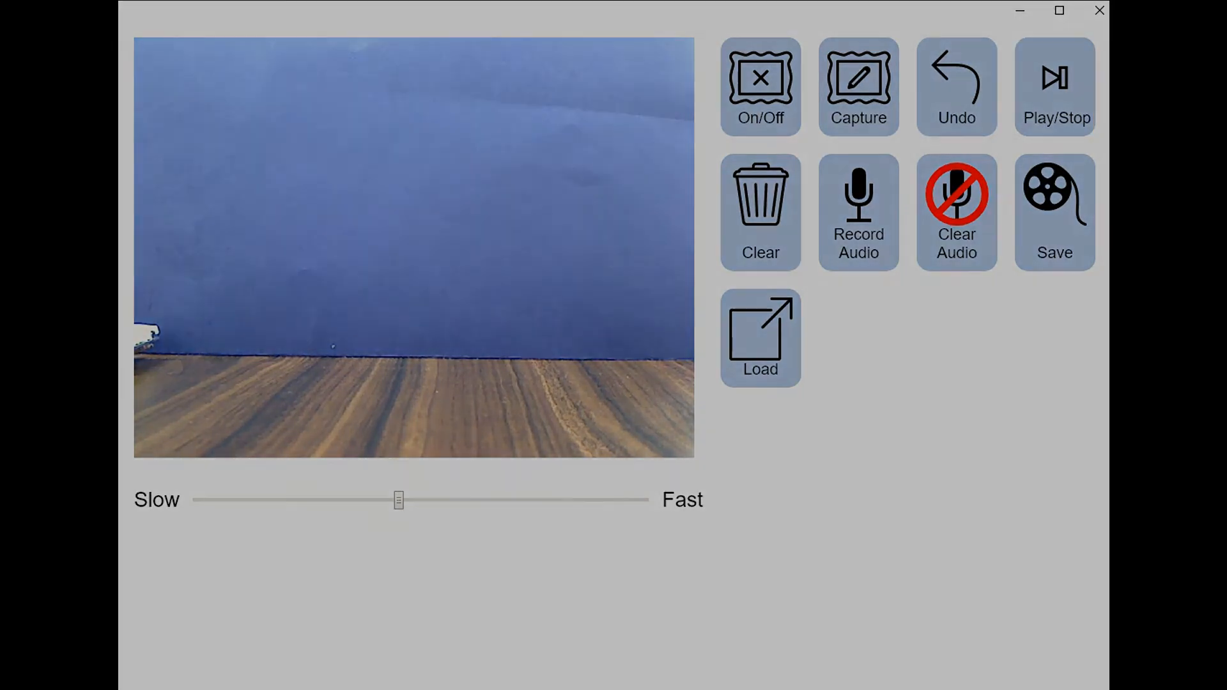